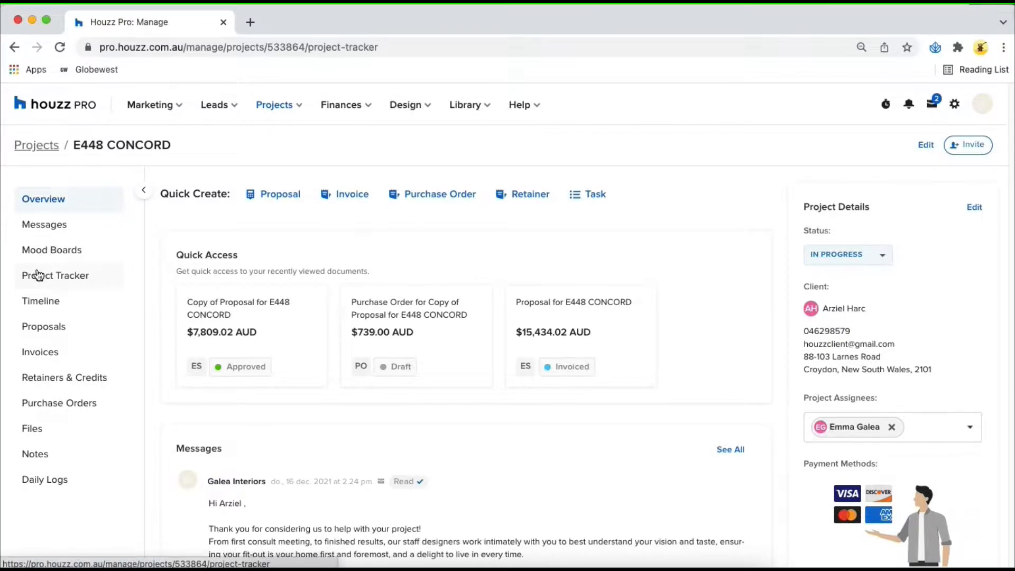
# Step: Show the E448 Concord item tracker, collapse the sidebar and review the table's columns
pyautogui.click(55, 275)
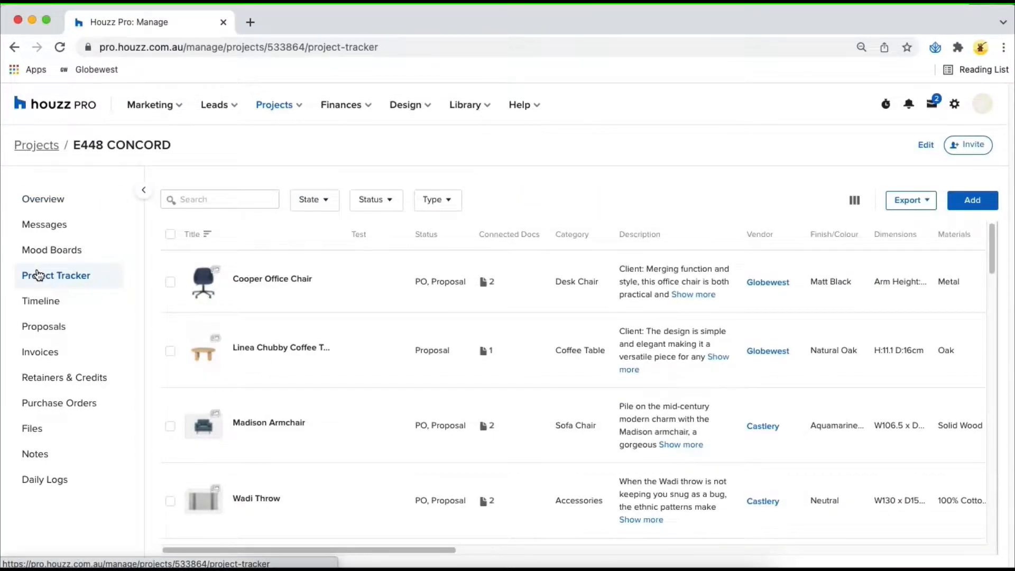
pyautogui.click(143, 190)
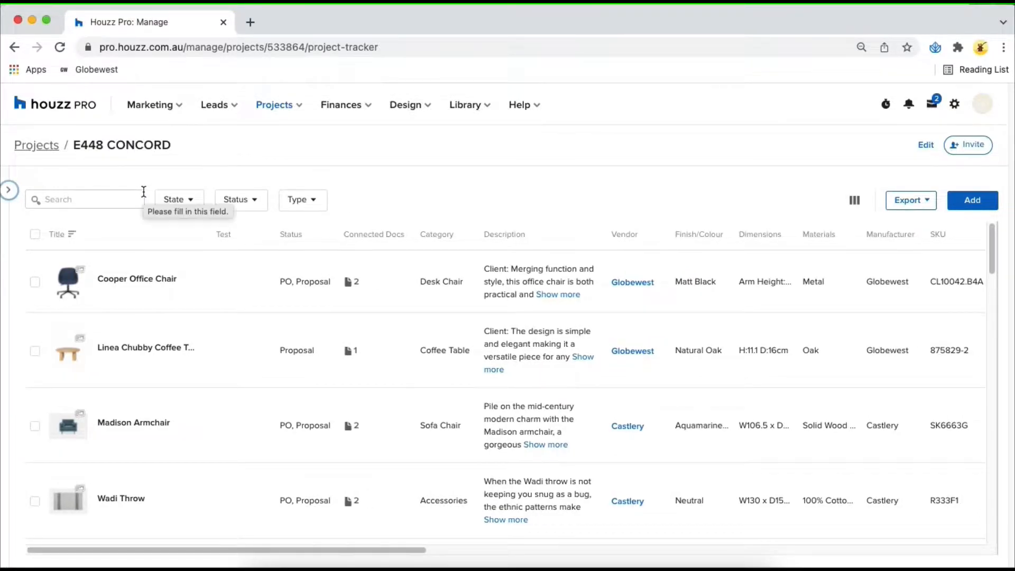
pyautogui.moveTo(215, 157)
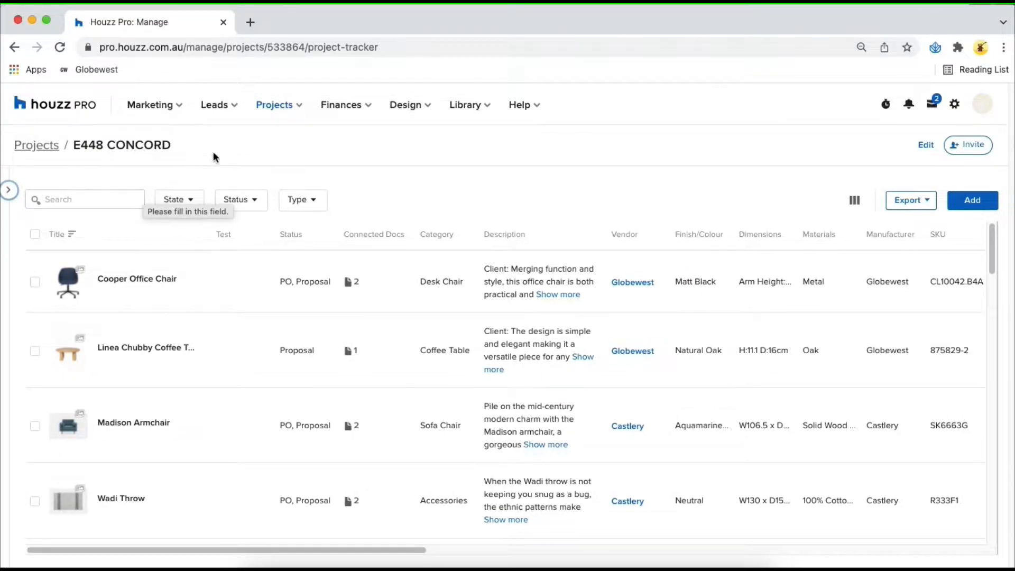
pyautogui.moveTo(452, 138)
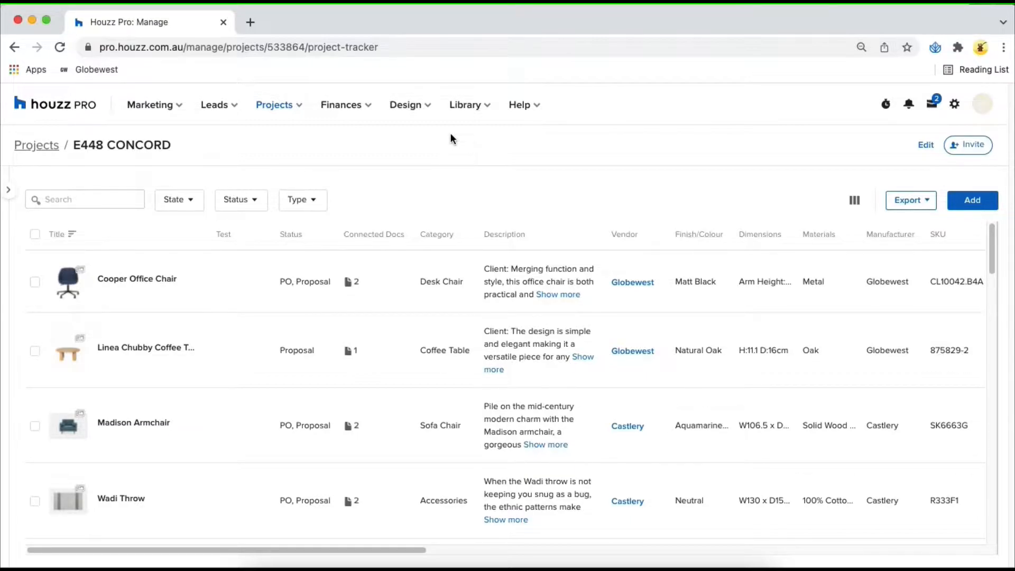
pyautogui.hscroll(3)
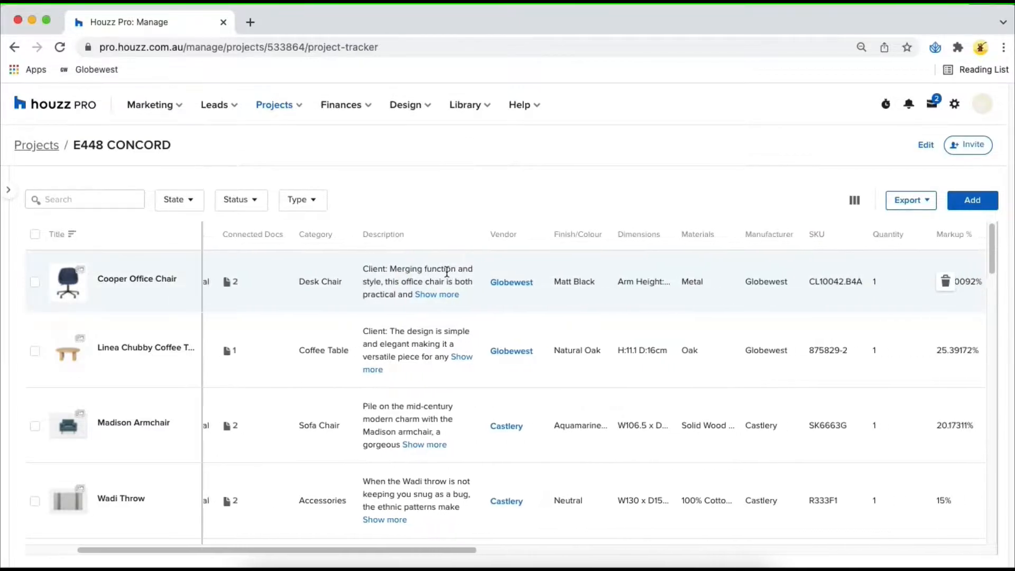
pyautogui.hscroll(3)
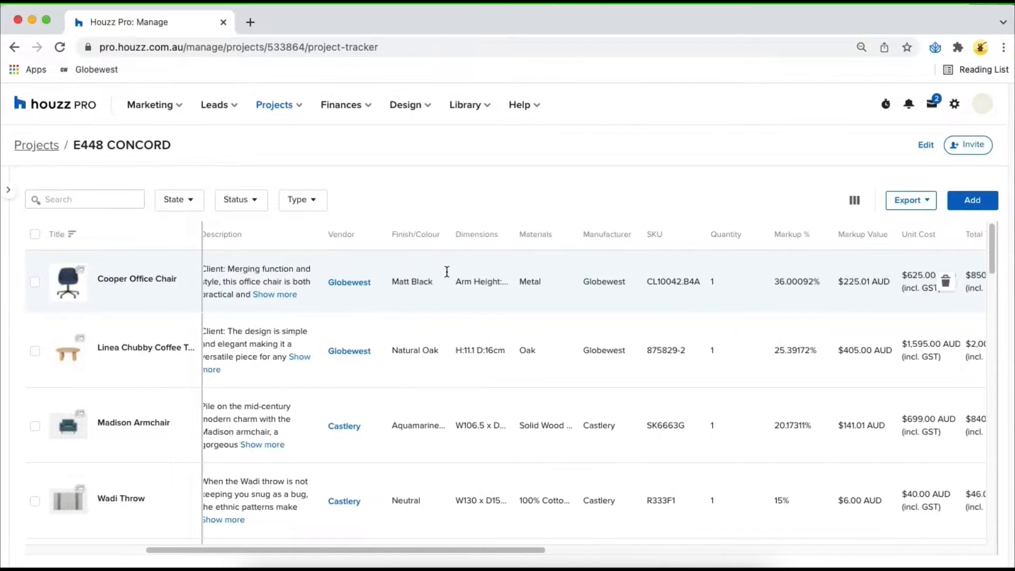
pyautogui.hscroll(3)
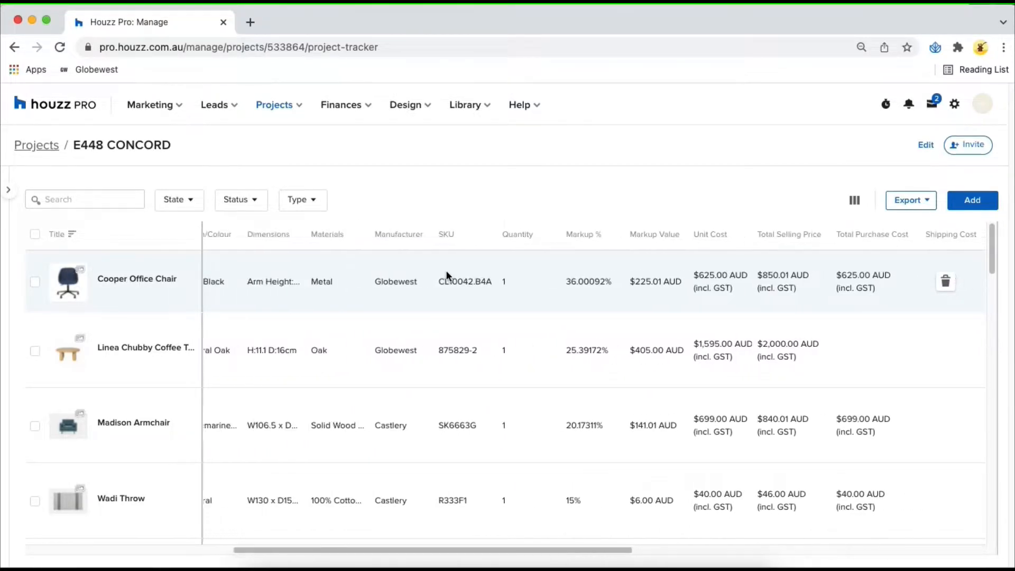
pyautogui.hscroll(-3)
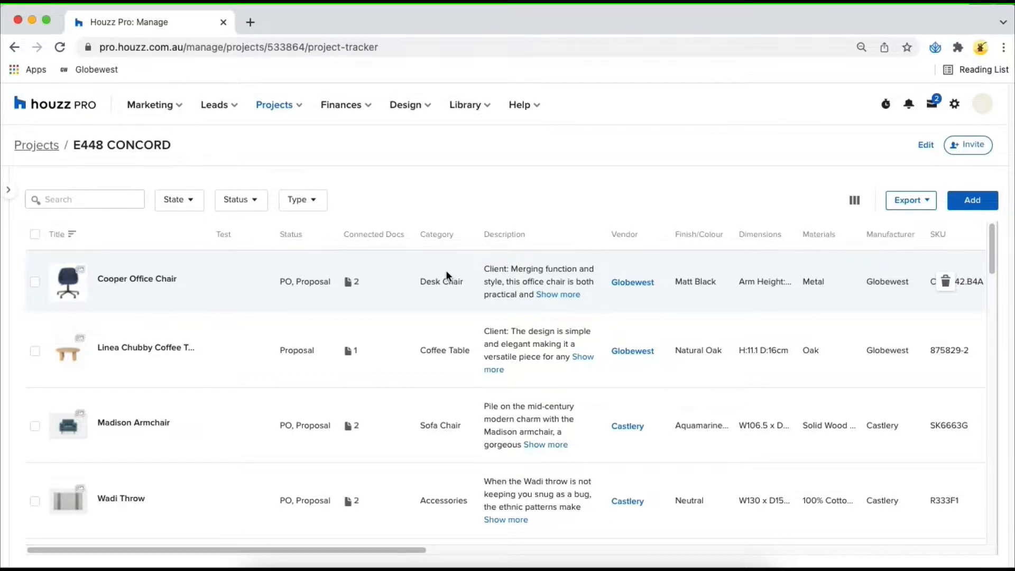
pyautogui.moveTo(536, 220)
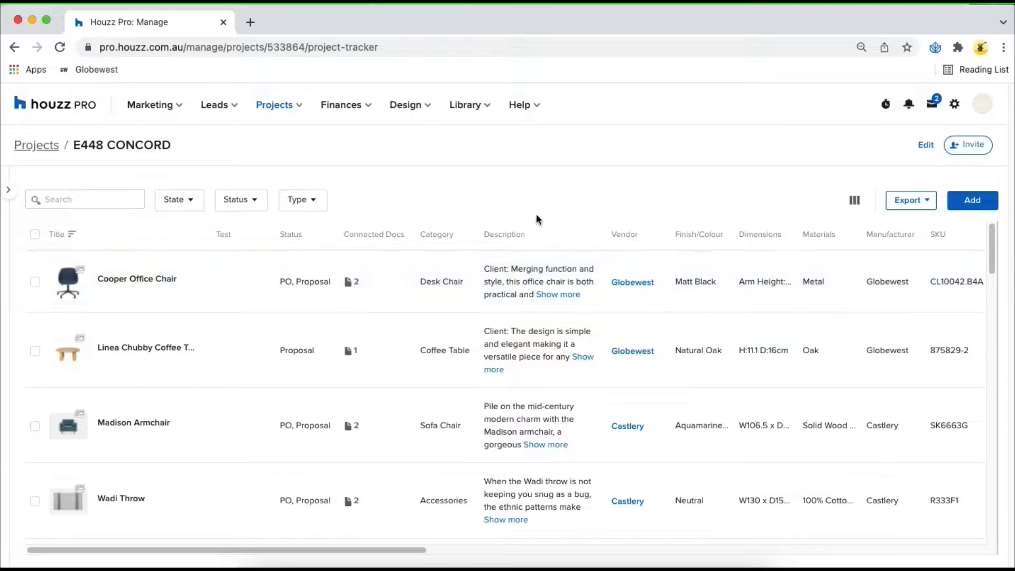
pyautogui.moveTo(854, 200)
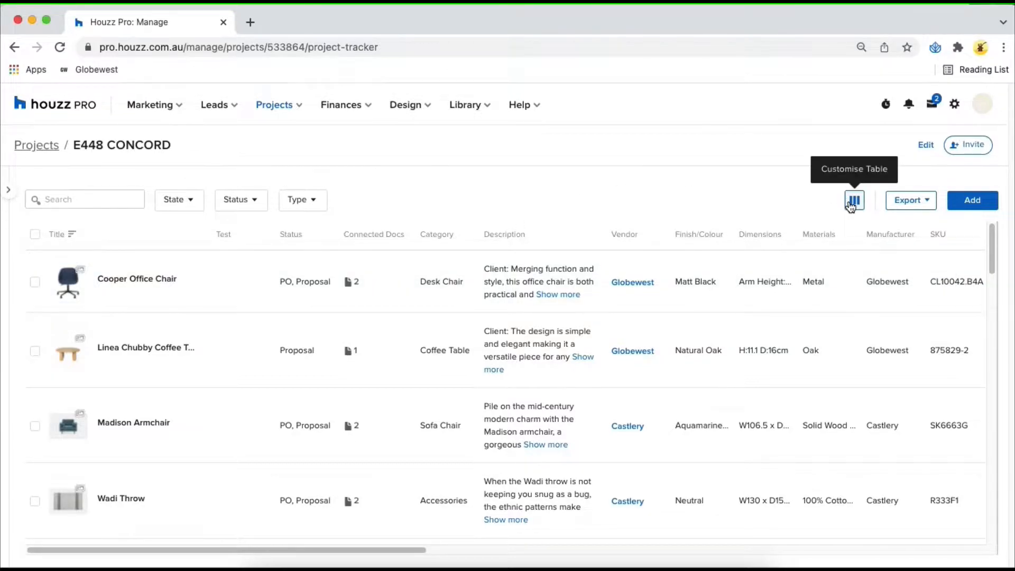
# Step: In Customise Table, toggle the Status column off and back on
pyautogui.click(854, 200)
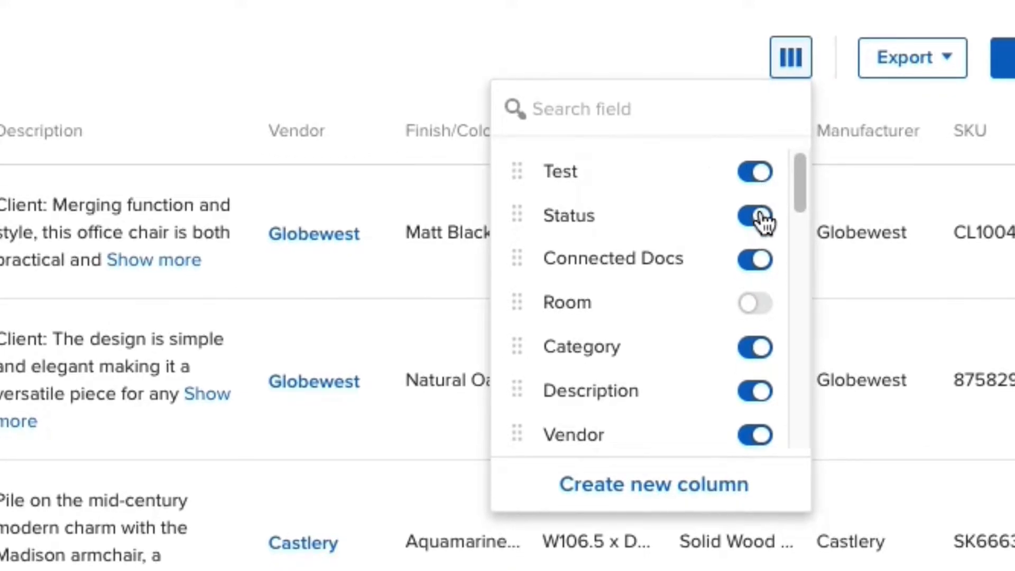
pyautogui.click(755, 216)
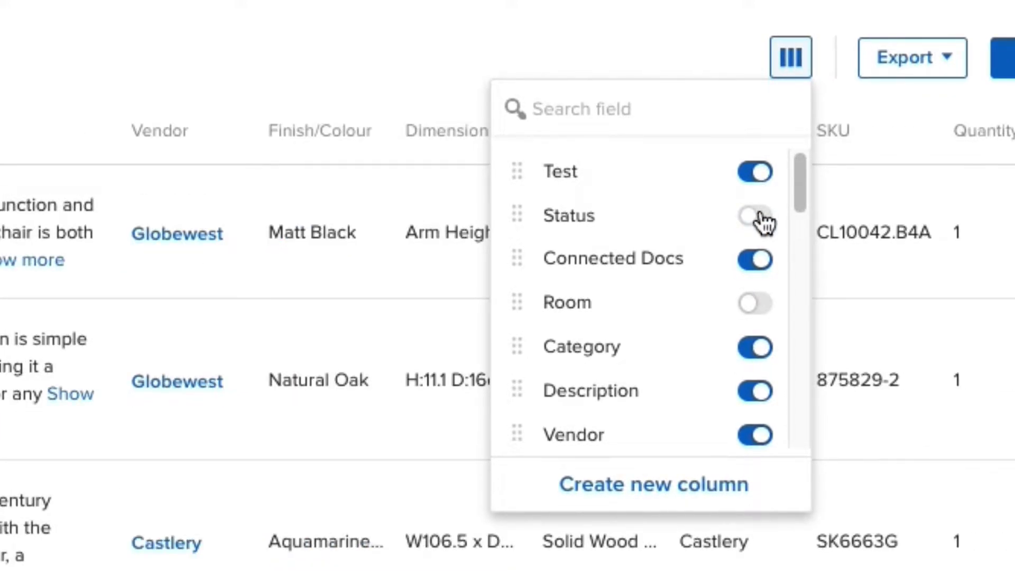
pyautogui.click(755, 215)
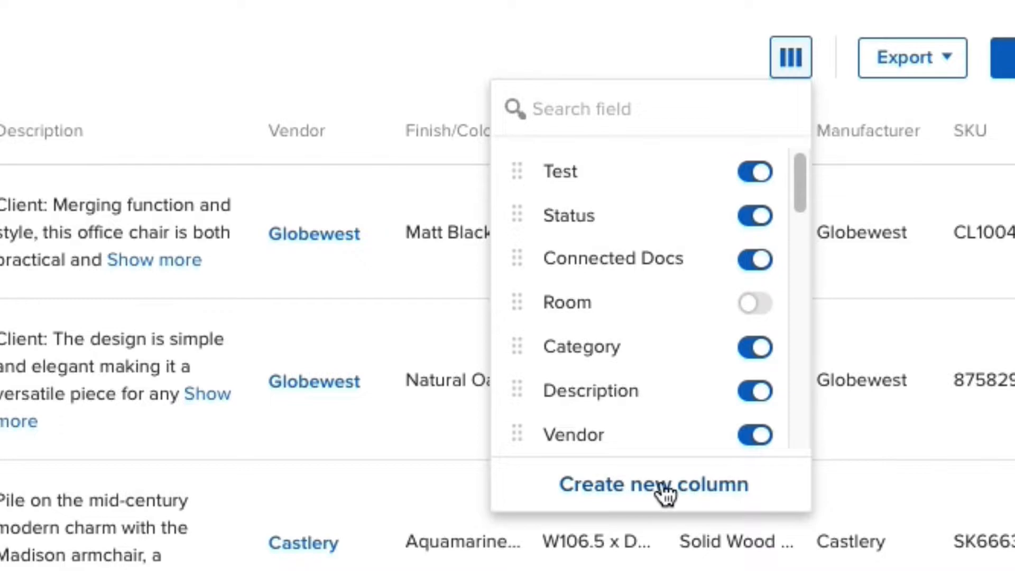
# Step: Create a custom column named 'Delivery Instructions'
pyautogui.click(653, 483)
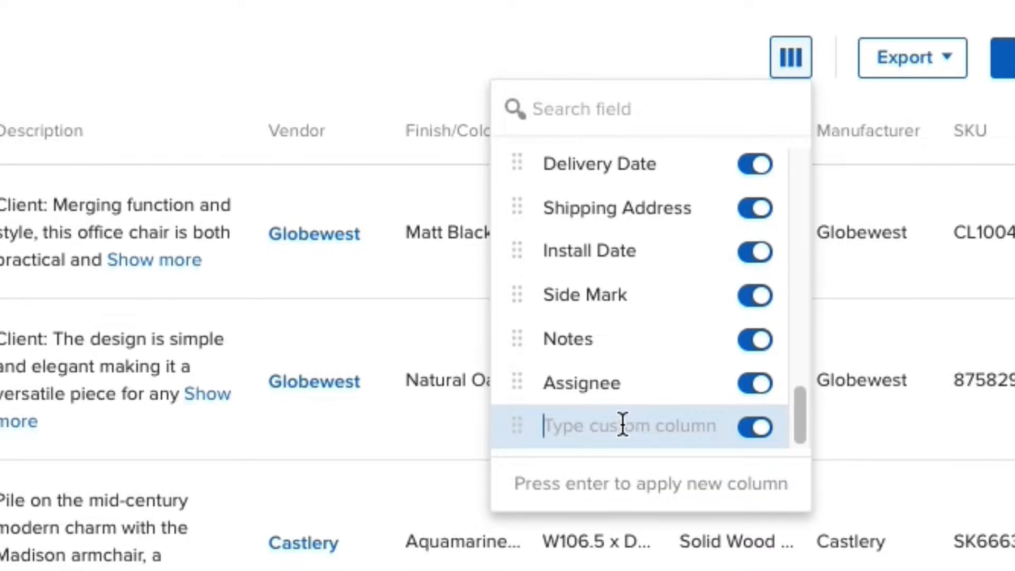
pyautogui.write('Delivery')
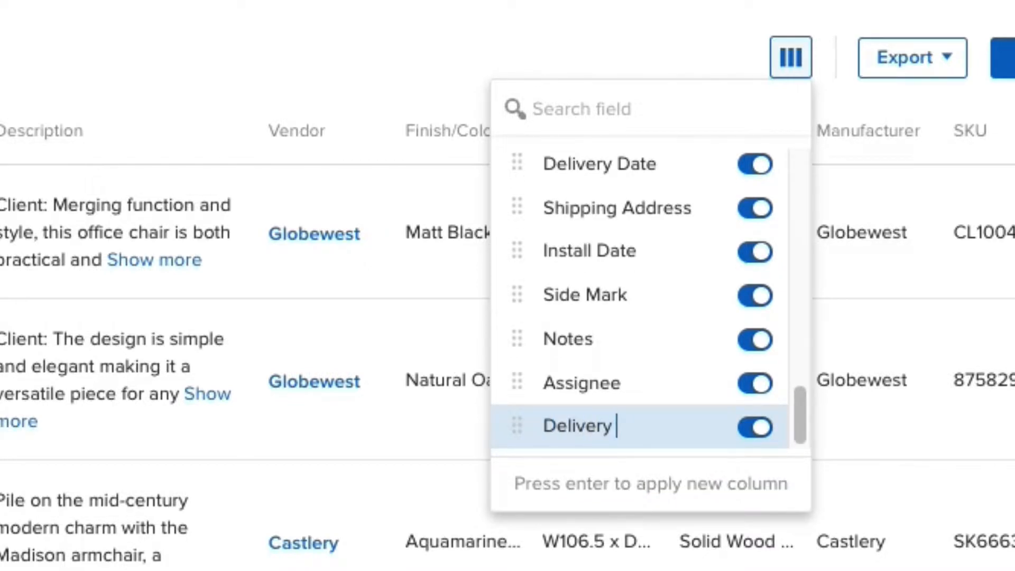
pyautogui.write('Instr')
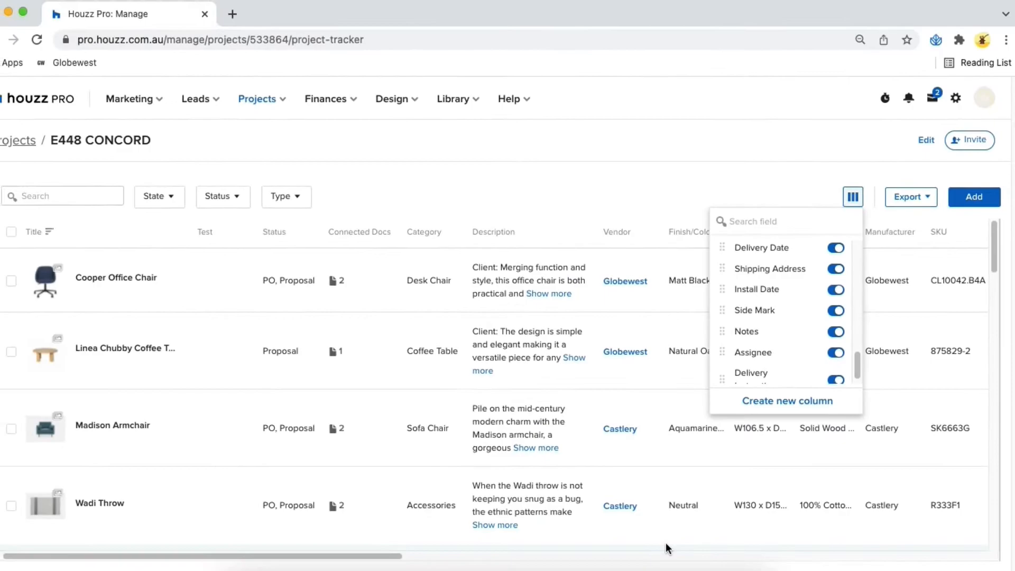
pyautogui.hscroll(3)
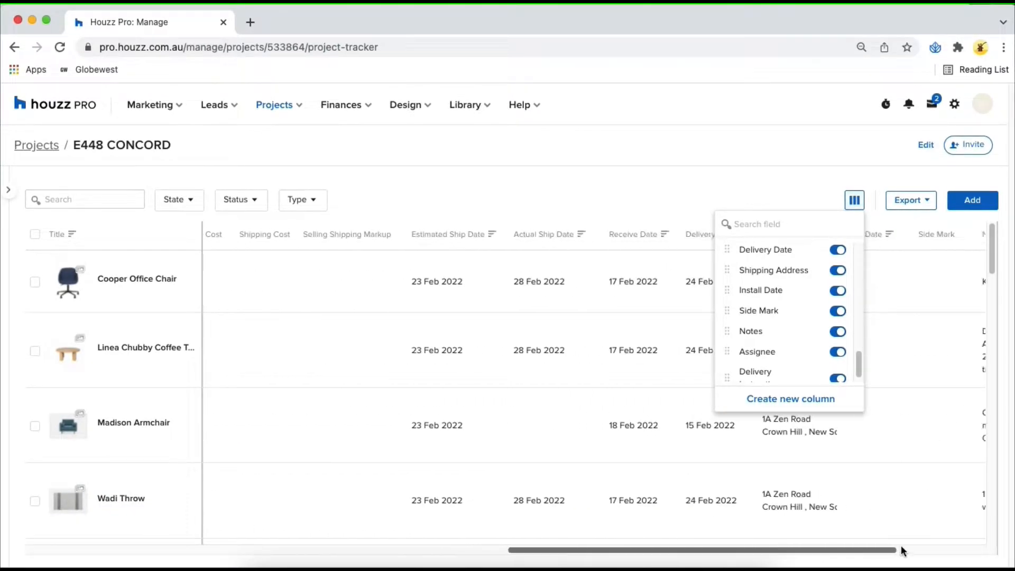
pyautogui.hscroll(3)
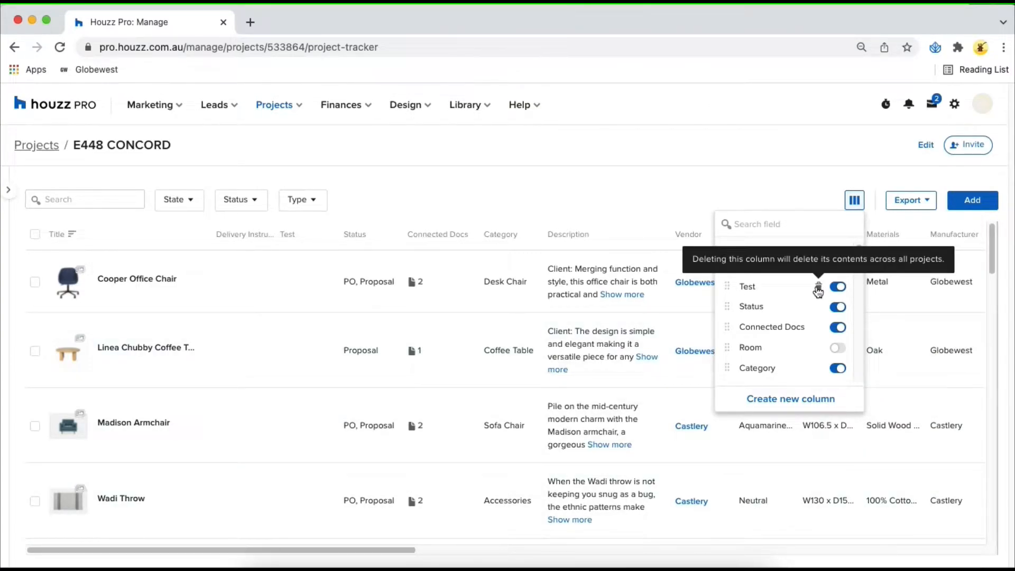
# Step: Delete the Test column from the tracker table
pyautogui.click(836, 286)
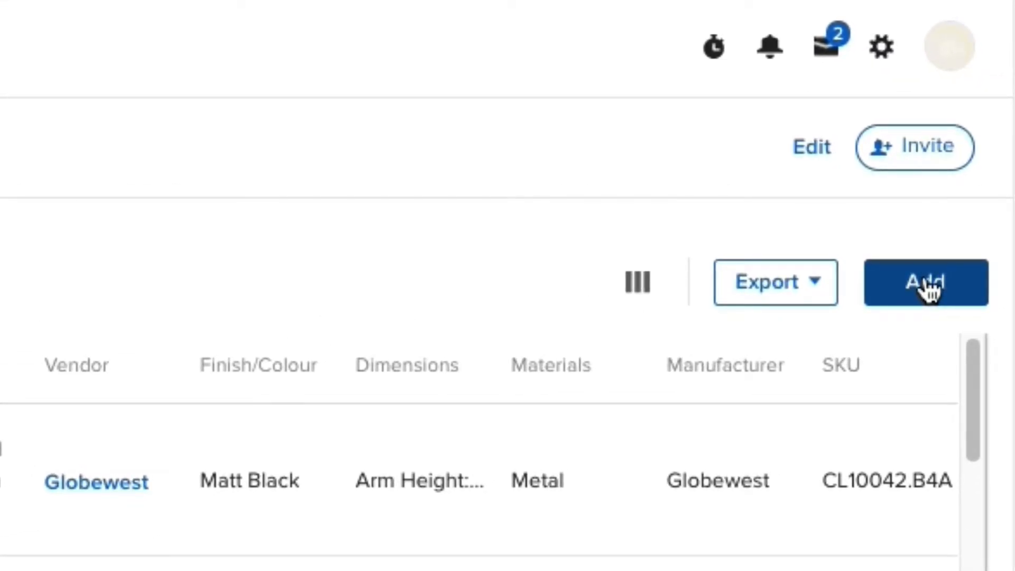
# Step: Search the product library for 'table', filter by Globewest supplier and category, then clear all filters
pyautogui.click(924, 282)
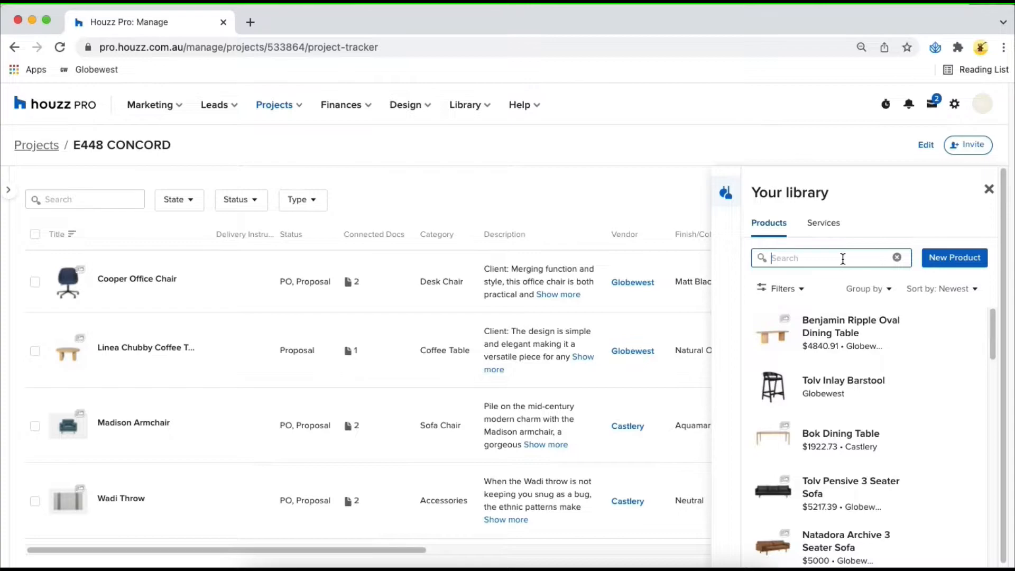
pyautogui.write('table')
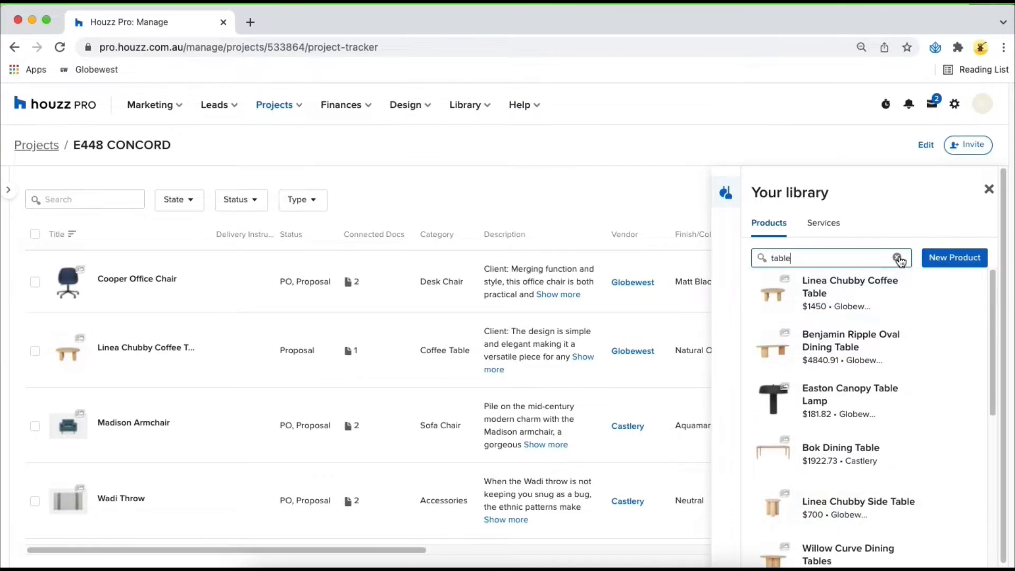
pyautogui.click(899, 257)
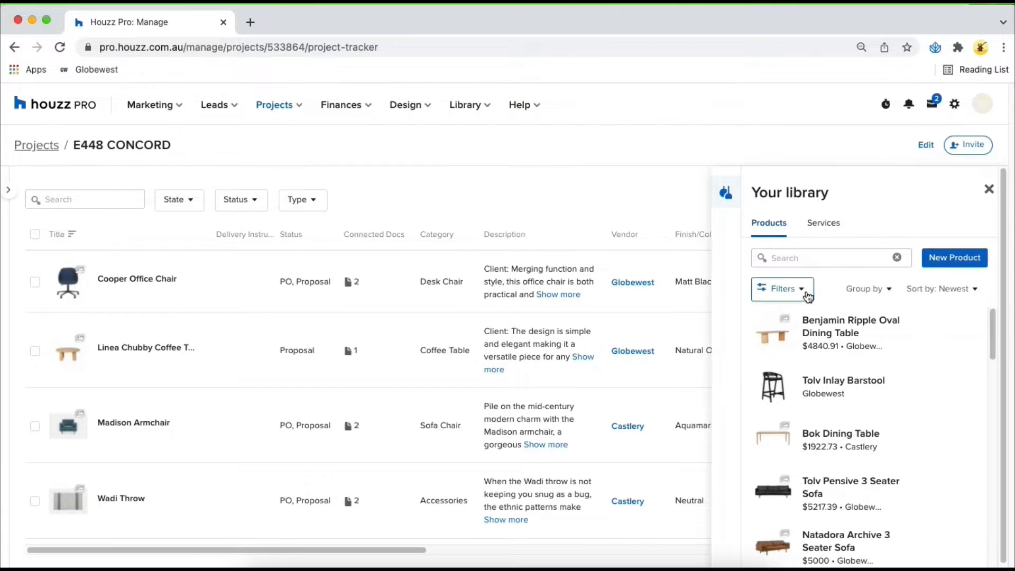
pyautogui.click(782, 288)
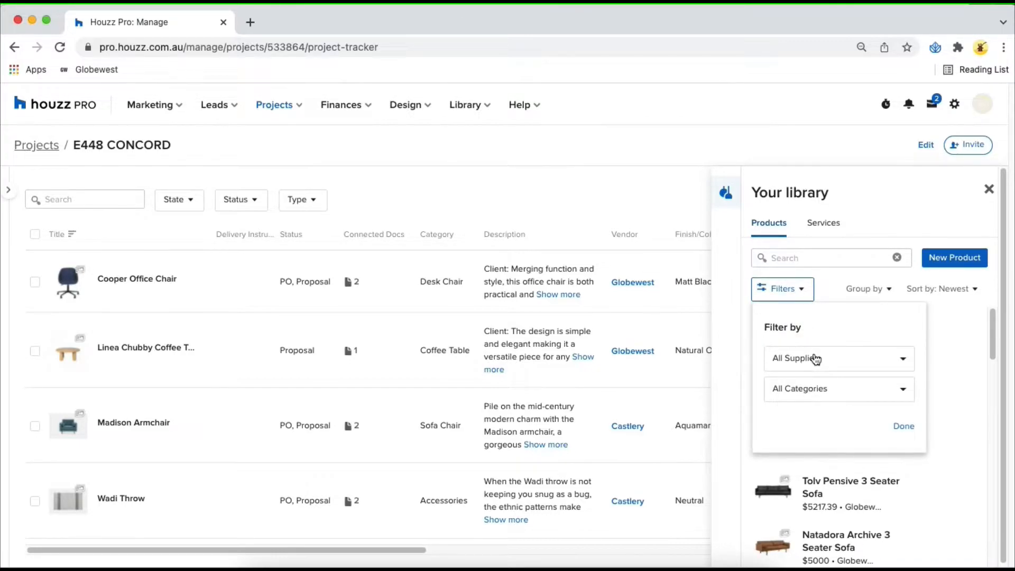
pyautogui.click(837, 358)
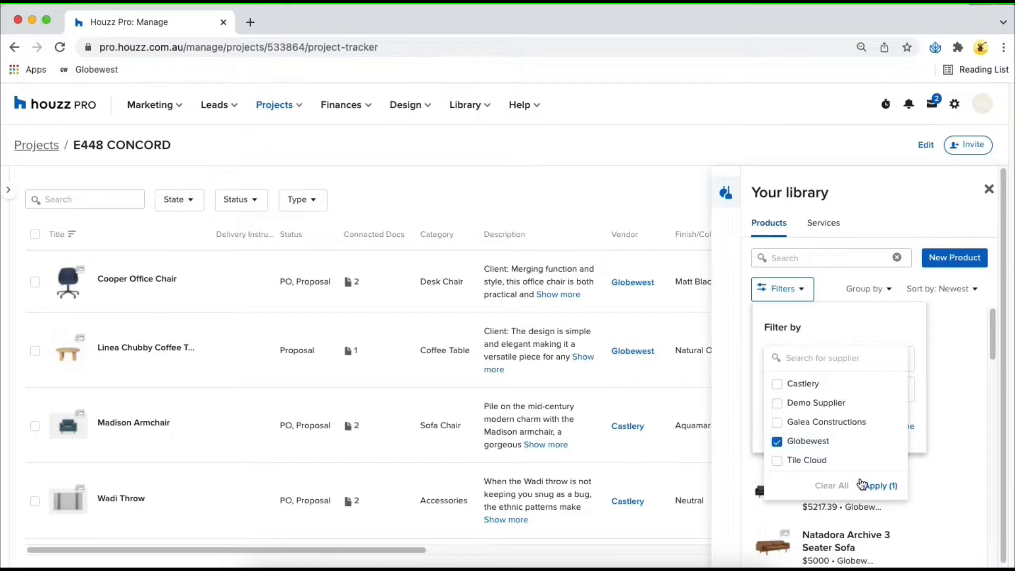
pyautogui.click(876, 485)
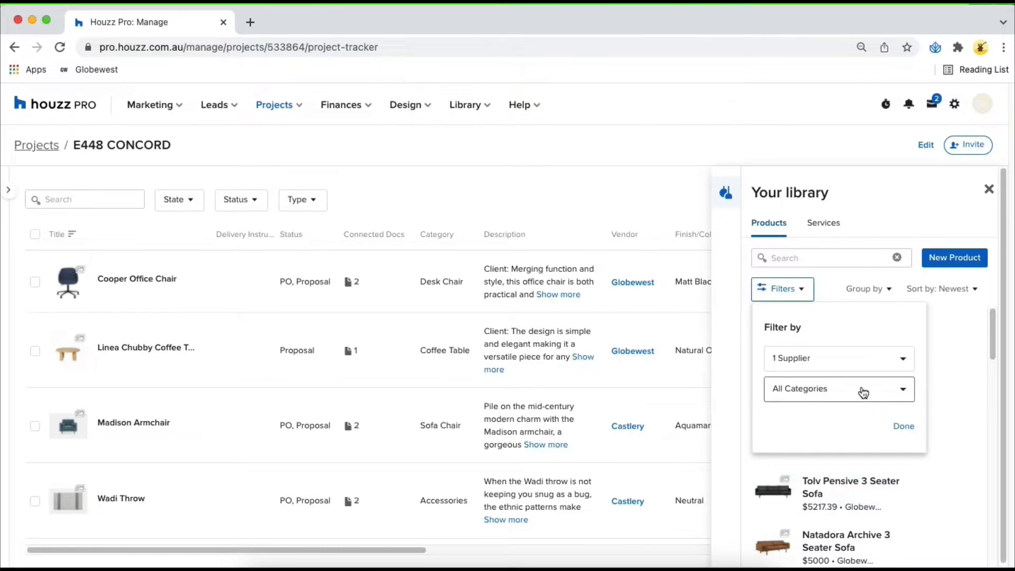
pyautogui.click(838, 389)
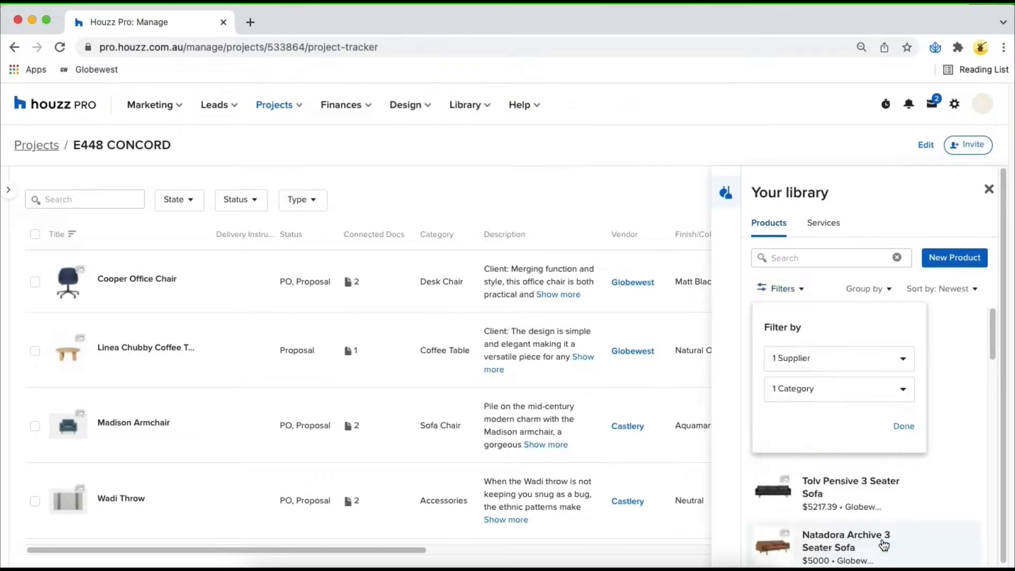
pyautogui.click(902, 426)
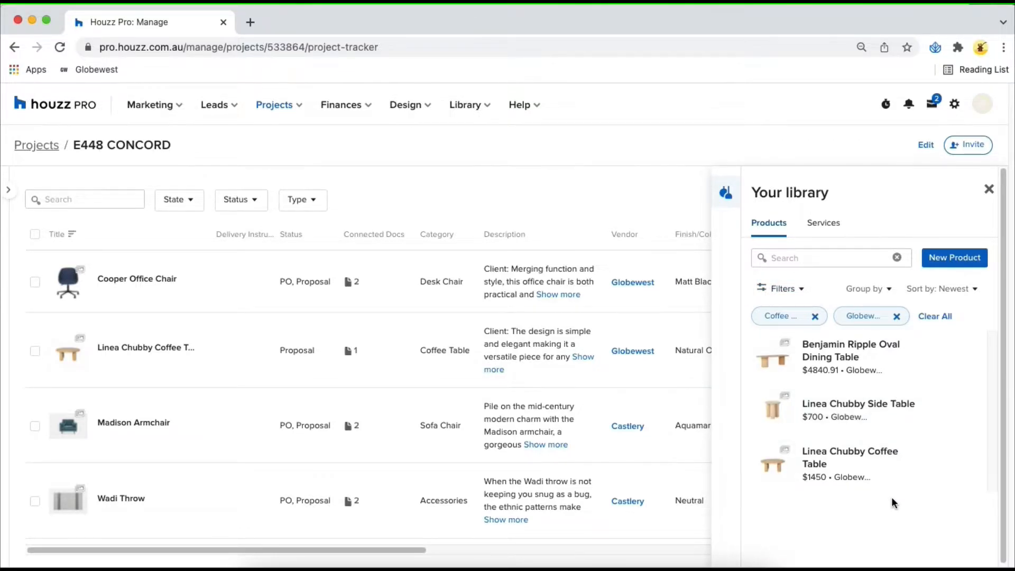
pyautogui.click(934, 316)
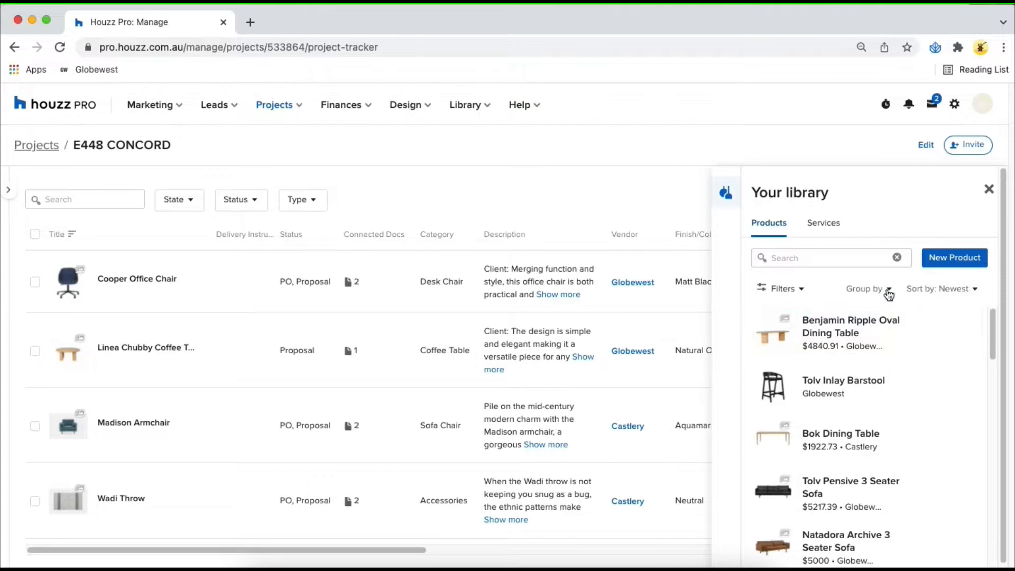
# Step: Group library products by supplier, sort by name, expand a supplier group and close the library
pyautogui.click(864, 288)
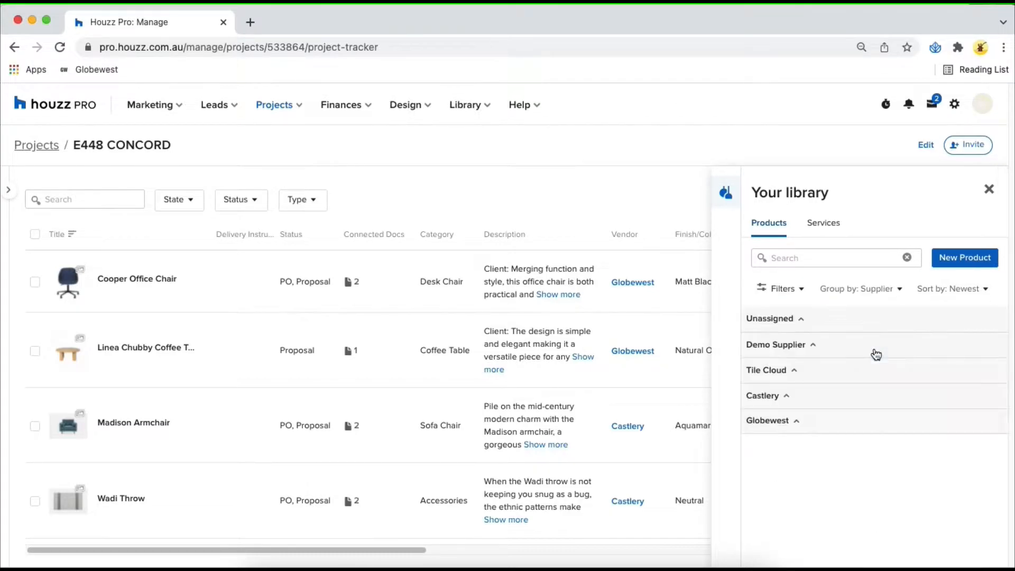
pyautogui.click(952, 288)
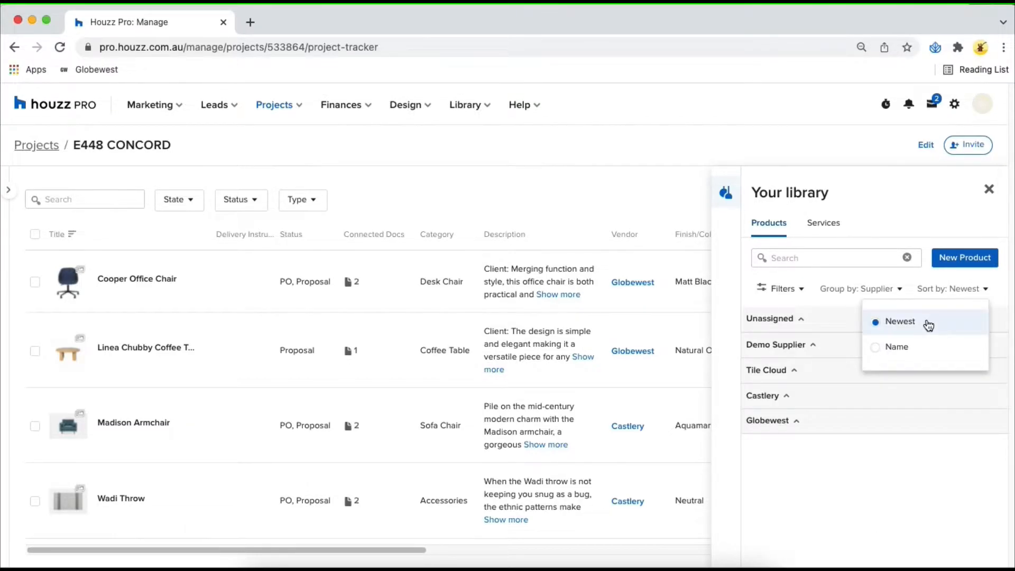
pyautogui.click(896, 347)
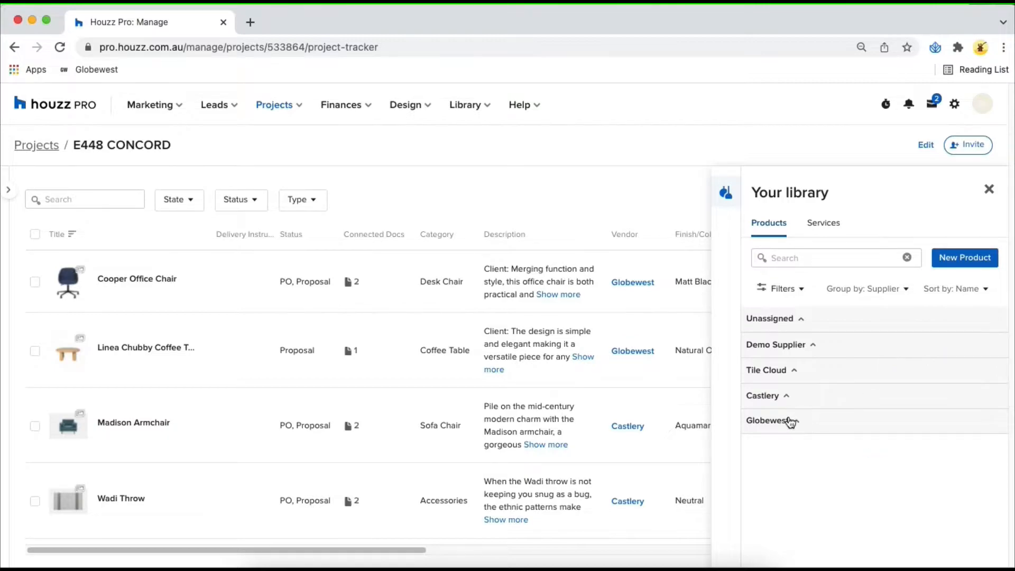
pyautogui.click(768, 420)
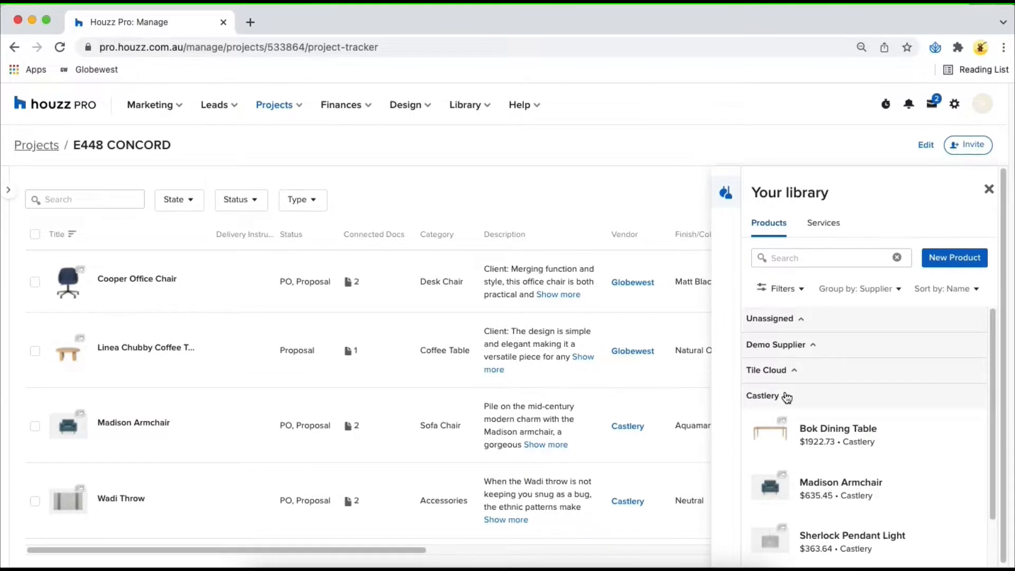
pyautogui.click(989, 189)
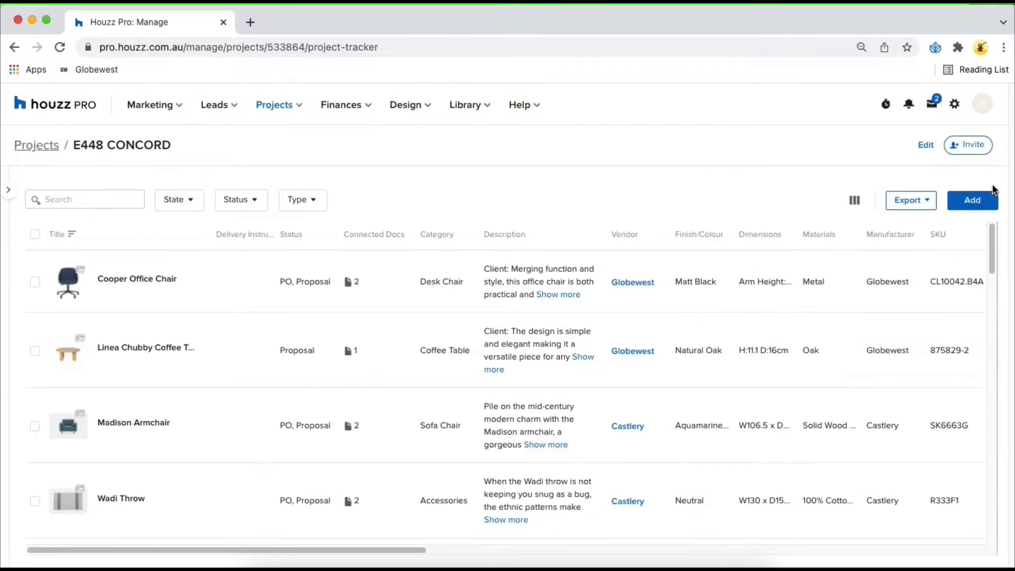
pyautogui.moveTo(368, 277)
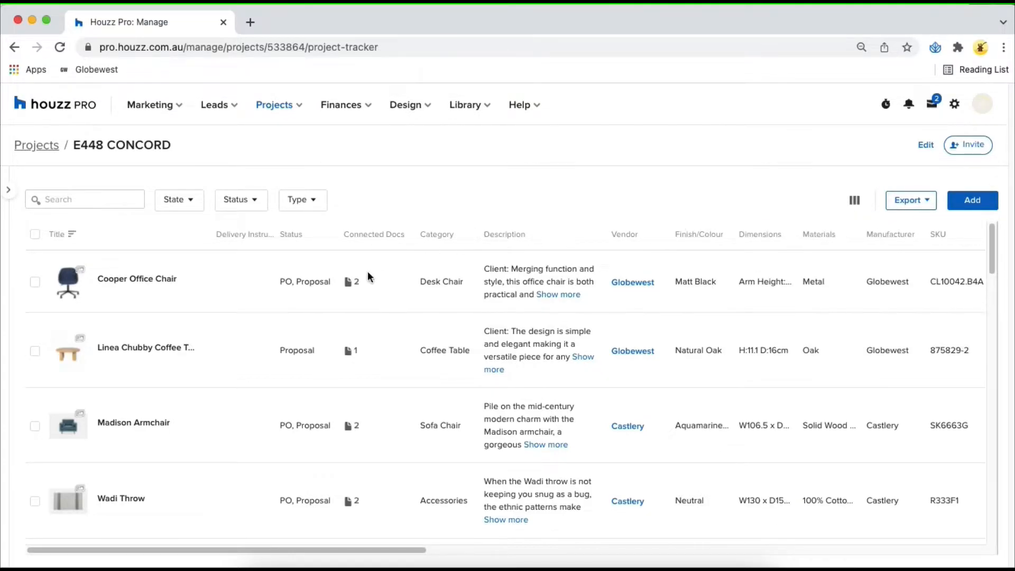
# Step: Show the Cooper Office Chair's details and expand its General Details section
pyautogui.click(136, 278)
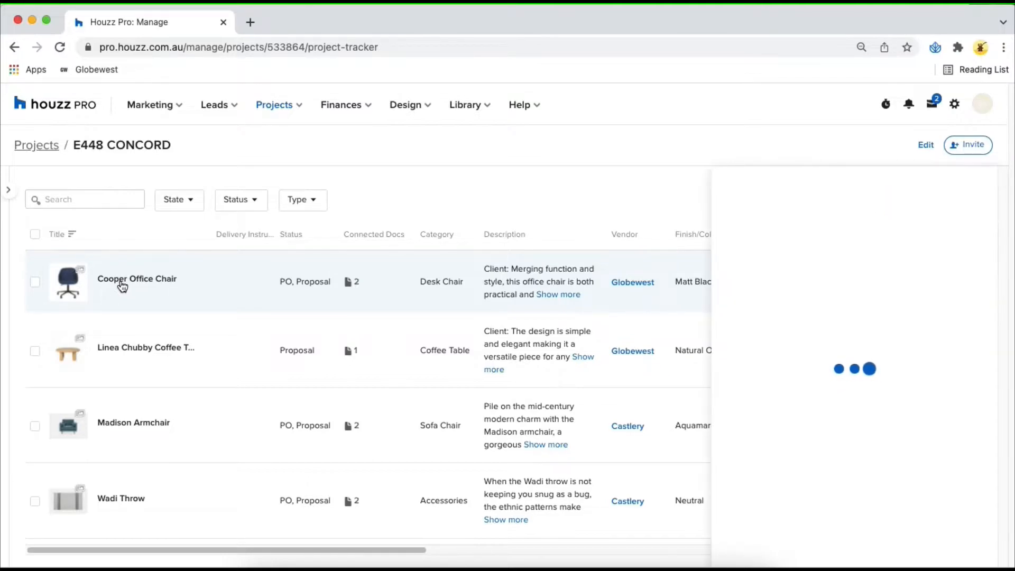
pyautogui.click(136, 278)
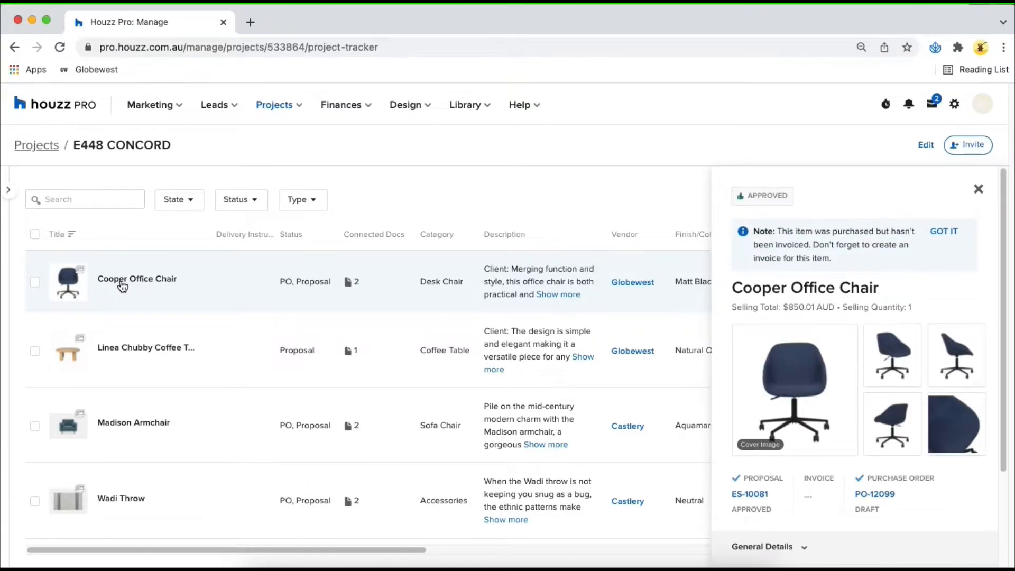
pyautogui.moveTo(801, 376)
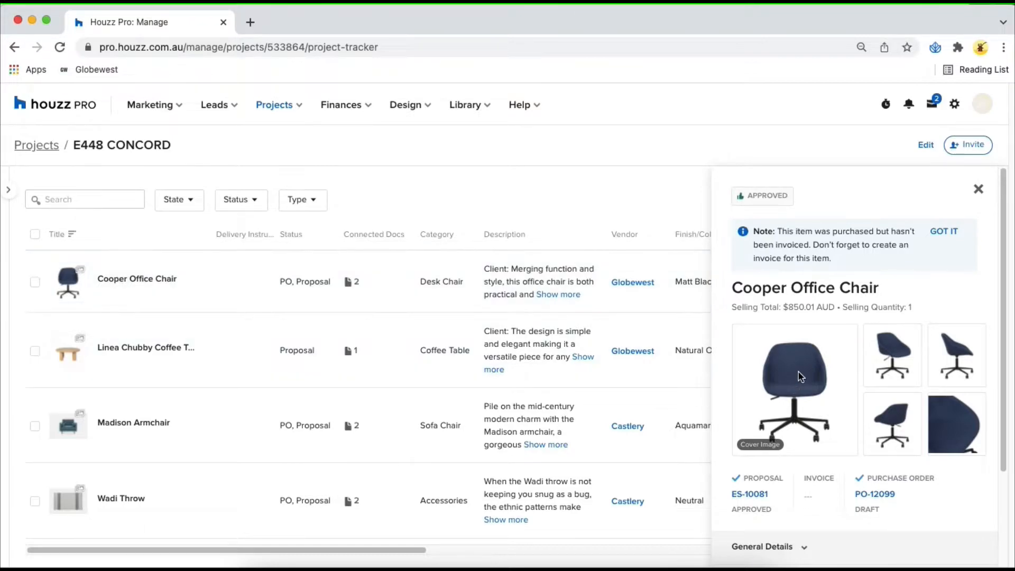
pyautogui.scroll(-3)
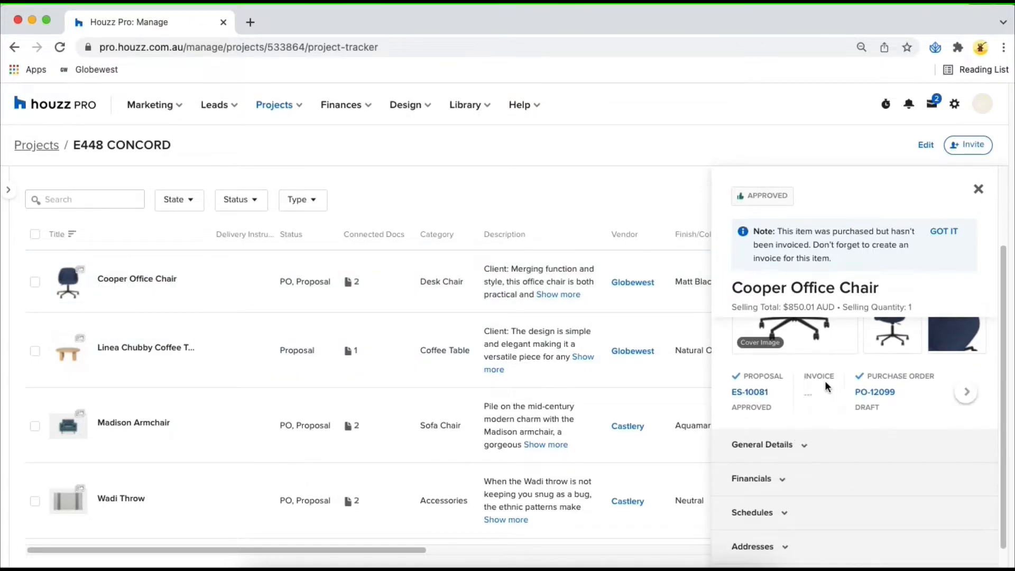
pyautogui.click(762, 444)
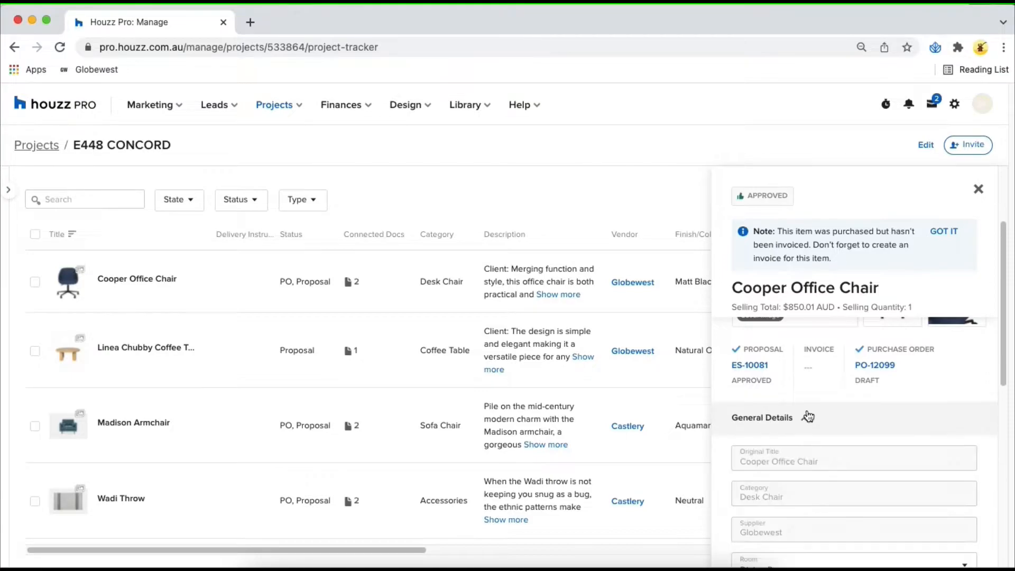
pyautogui.scroll(-3)
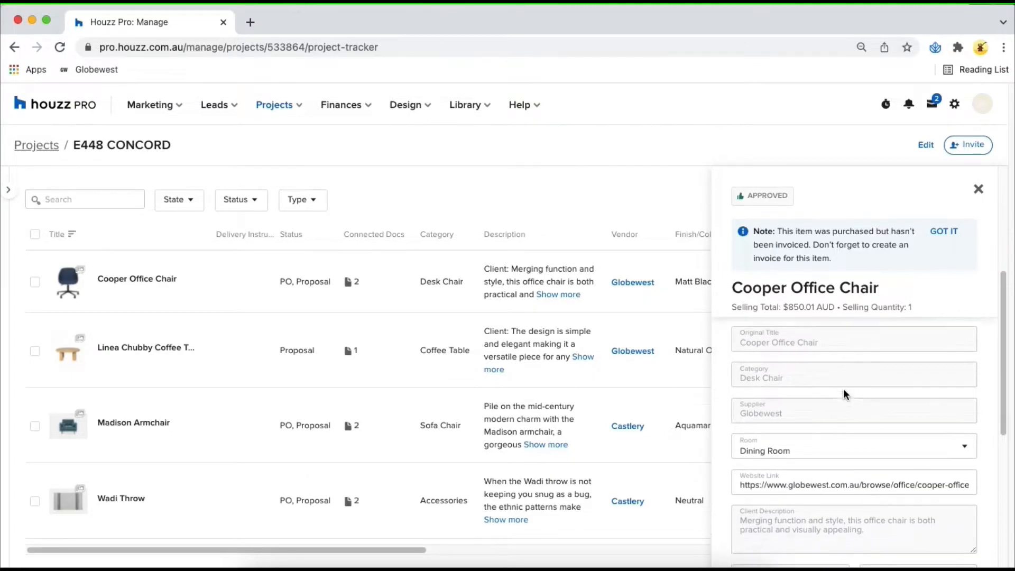
pyautogui.scroll(-3)
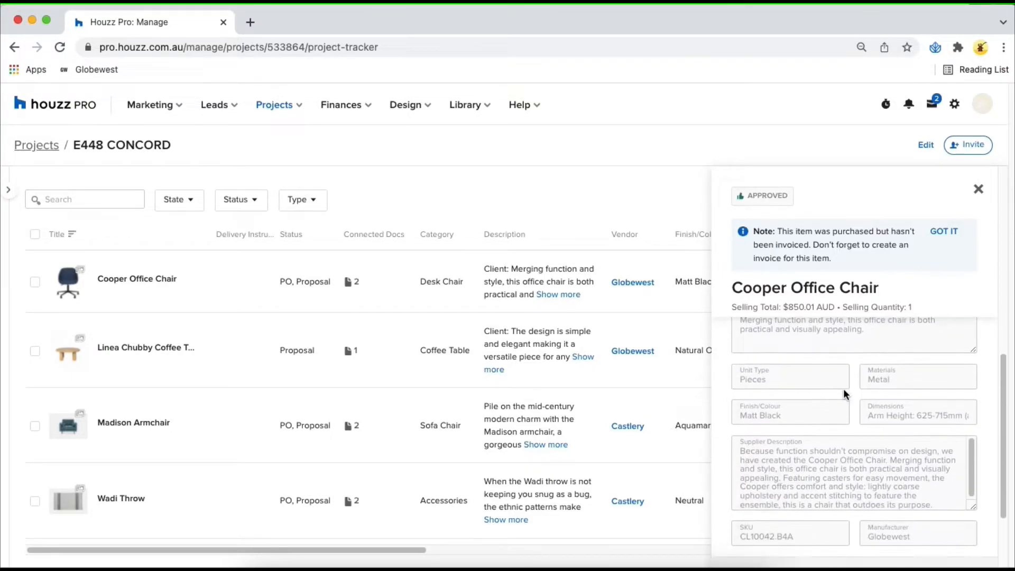
pyautogui.scroll(-3)
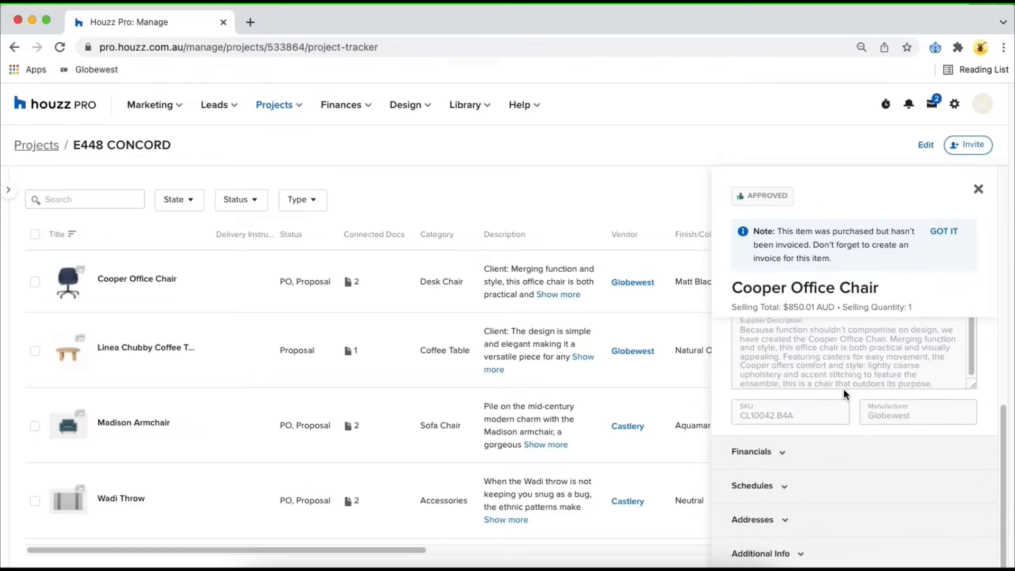
# Step: Expand the chair's Financials and Addresses sections
pyautogui.click(752, 451)
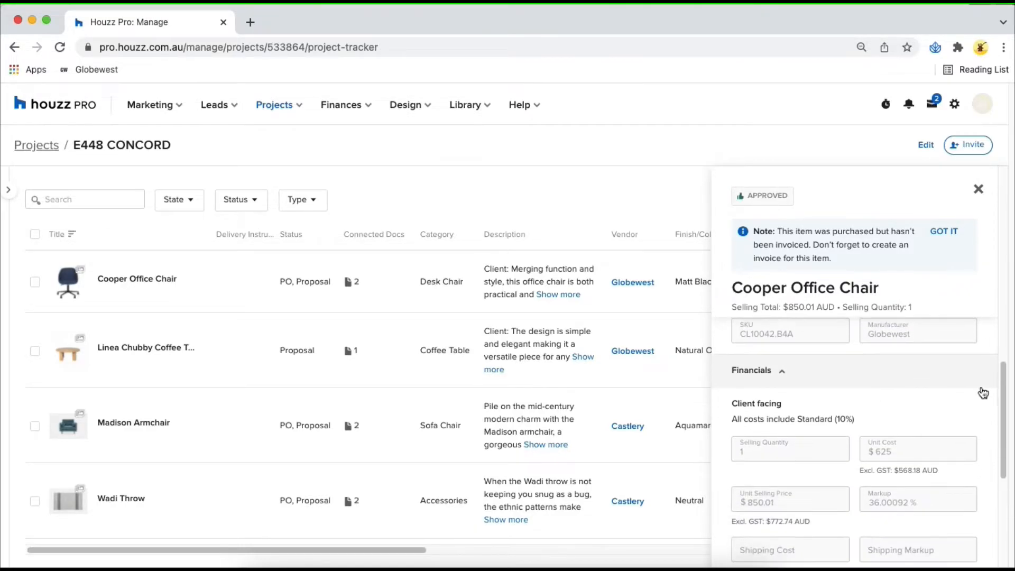
pyautogui.scroll(-3)
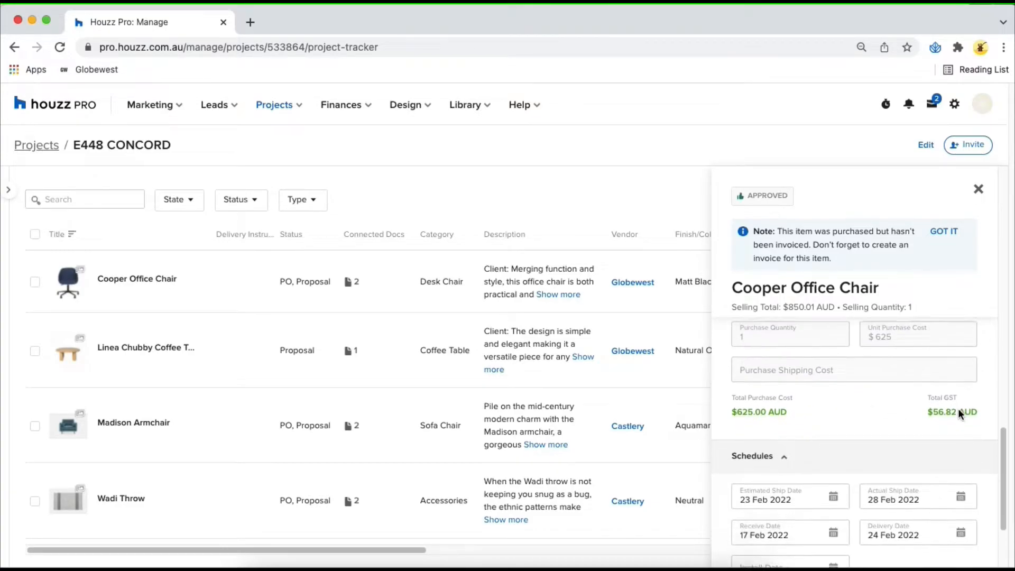
pyautogui.scroll(-3)
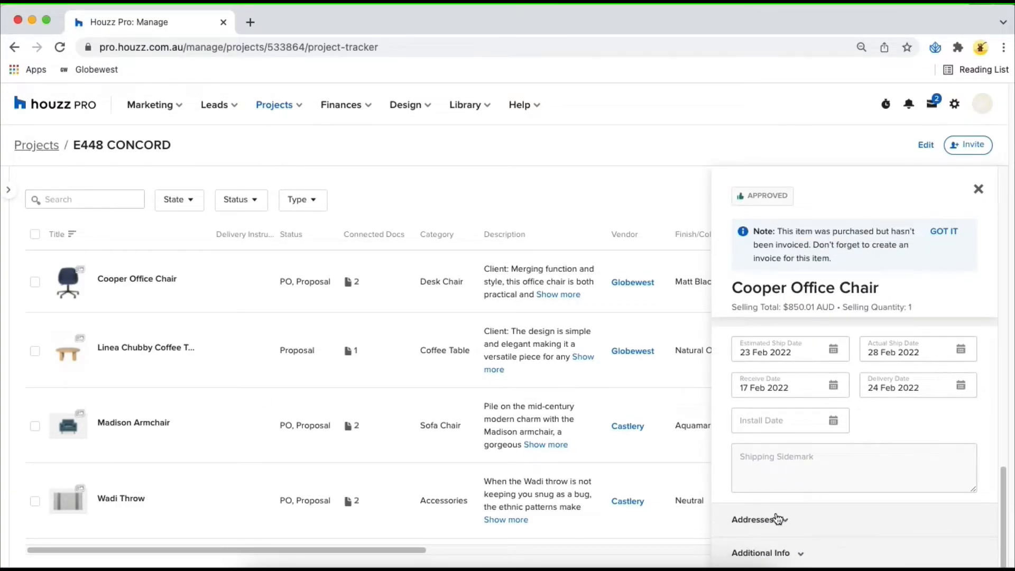
pyautogui.click(757, 518)
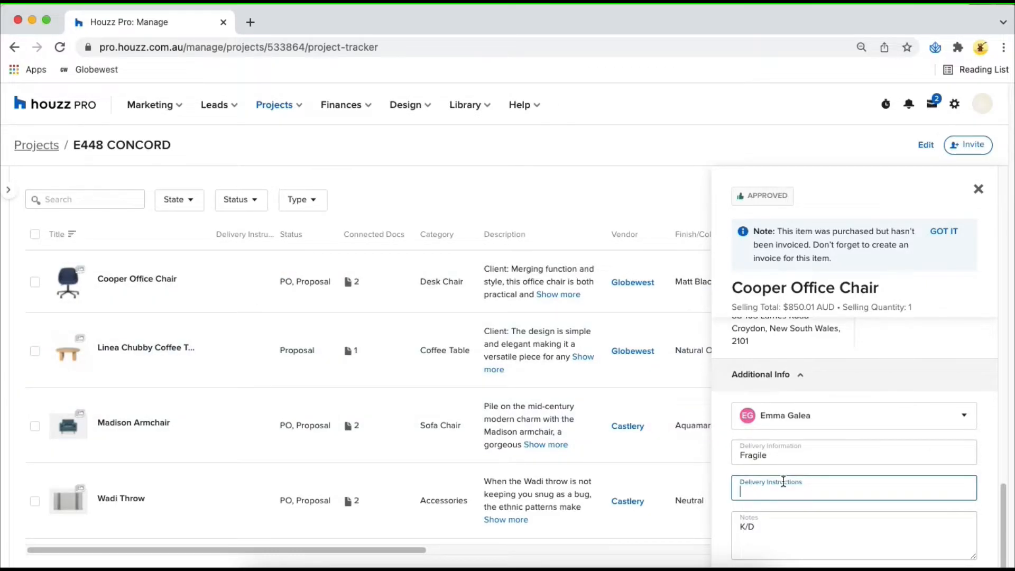
# Step: Save 'Handle with care' as the Cooper Office Chair's delivery instructions and close its details
pyautogui.write('Handle')
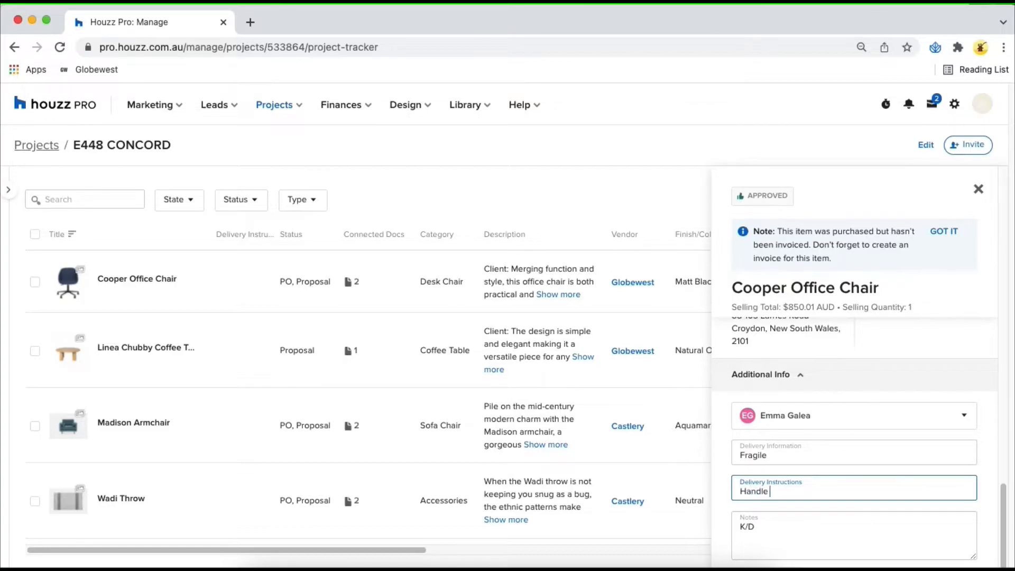
pyautogui.write('with care')
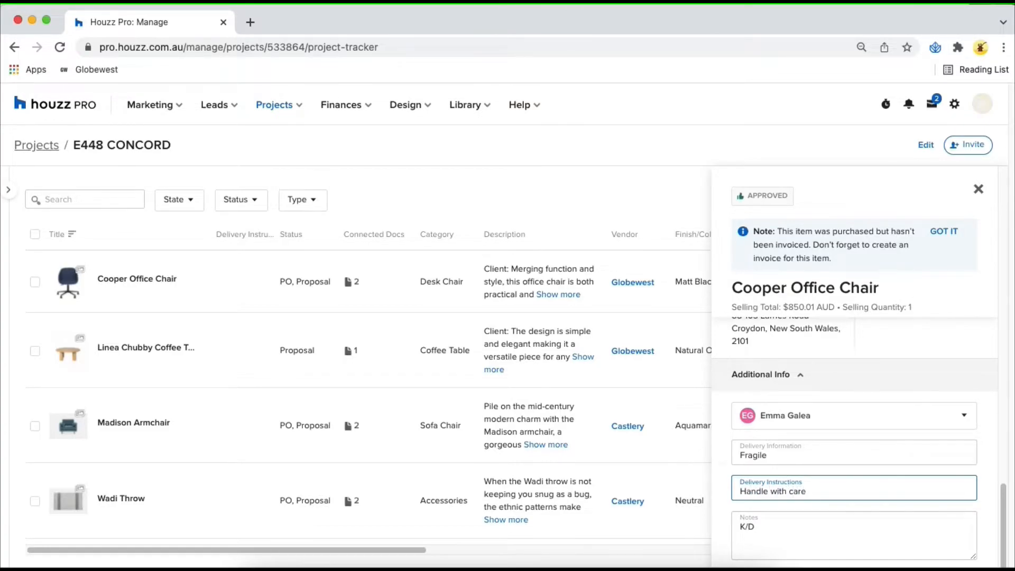
pyautogui.click(952, 298)
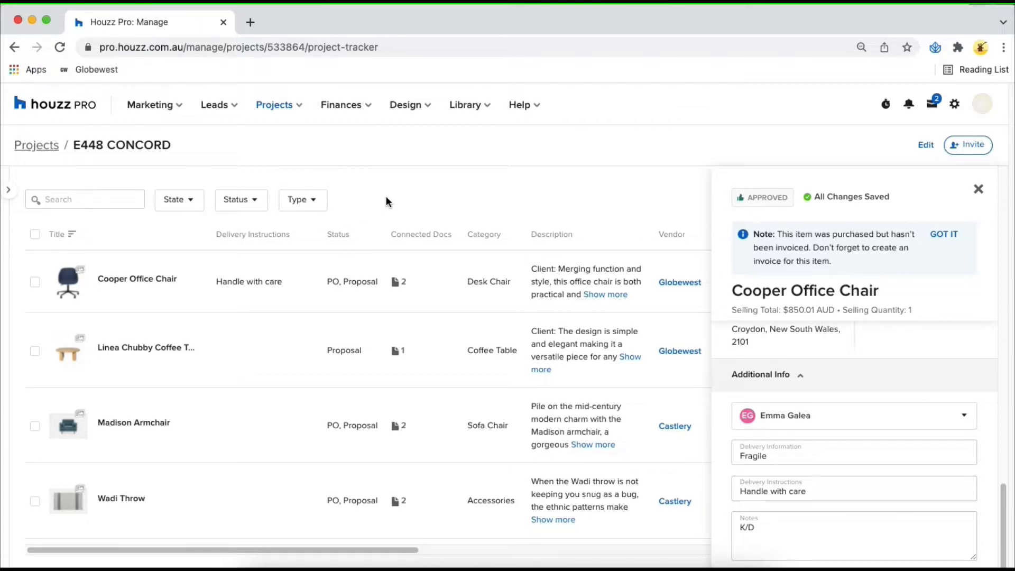
pyautogui.scroll(-3)
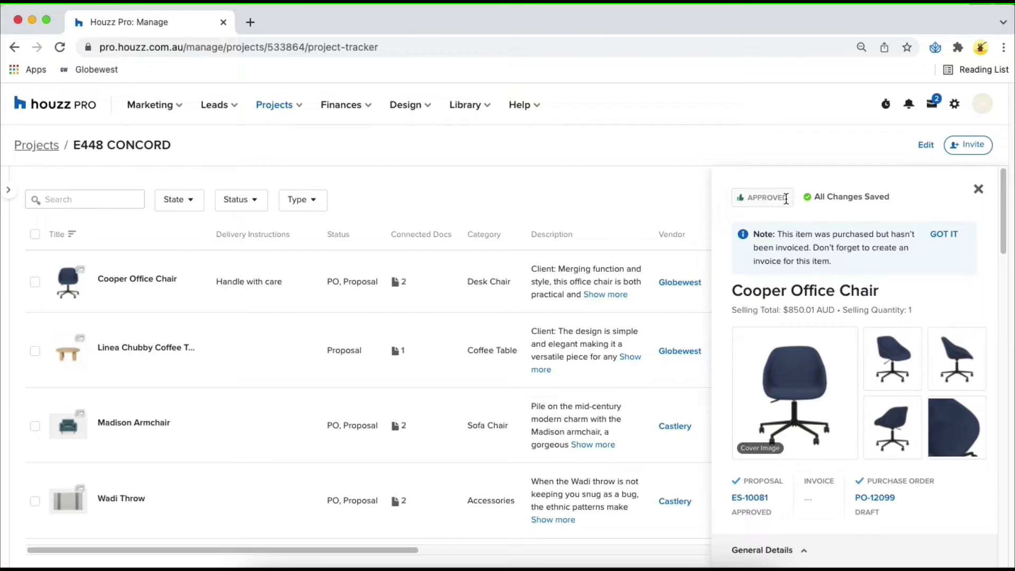
pyautogui.click(766, 197)
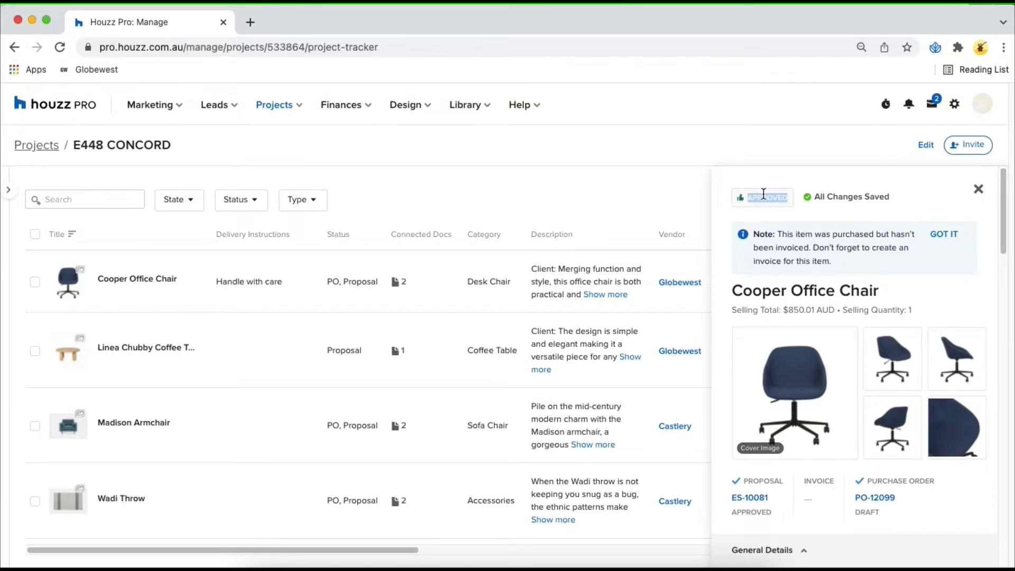
pyautogui.moveTo(905, 198)
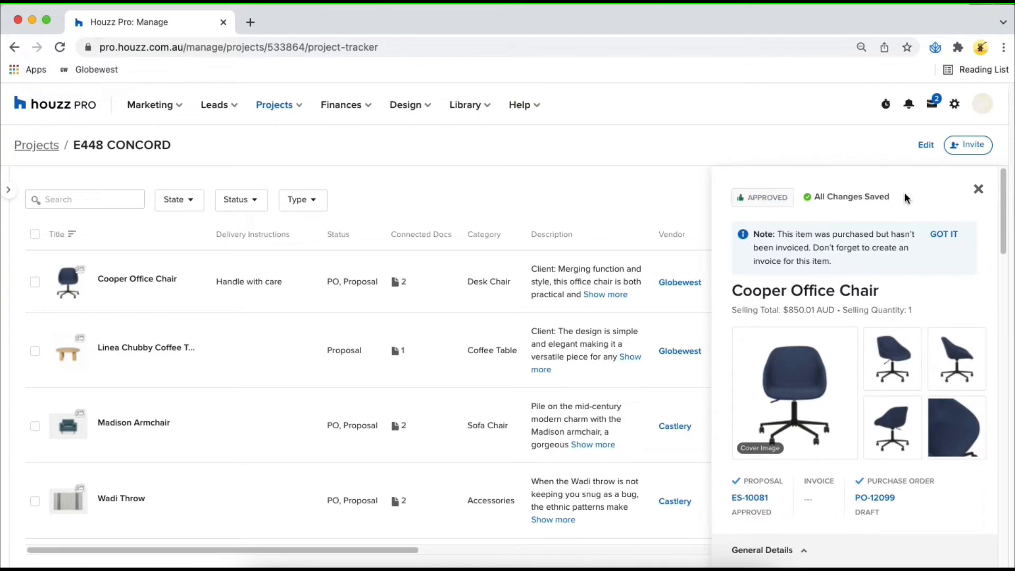
pyautogui.click(978, 189)
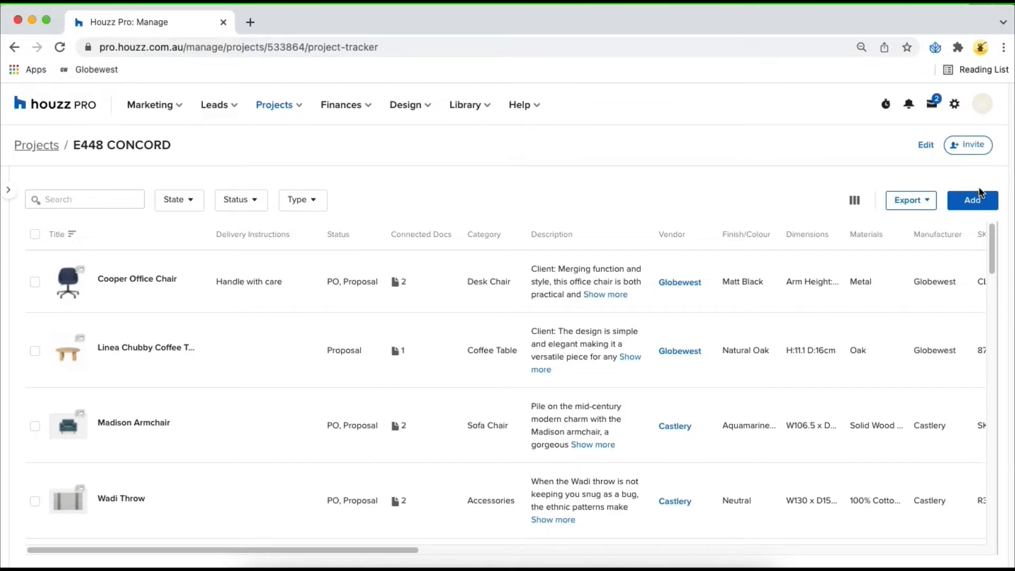
pyautogui.moveTo(345, 281)
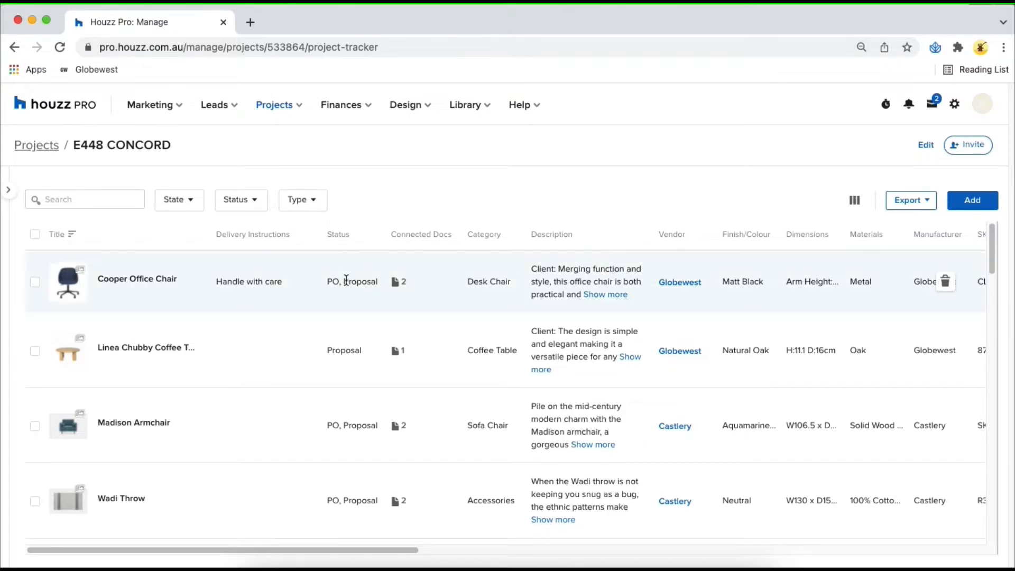
# Step: Select Cooper Office Chair and Madison Armchair and start a bulk edit of both
pyautogui.click(34, 281)
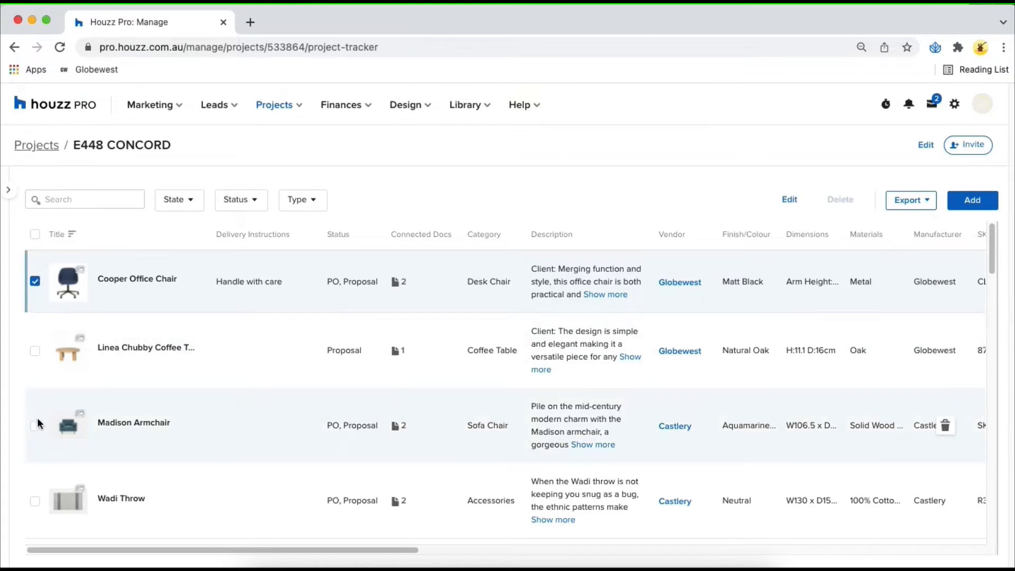
pyautogui.click(34, 424)
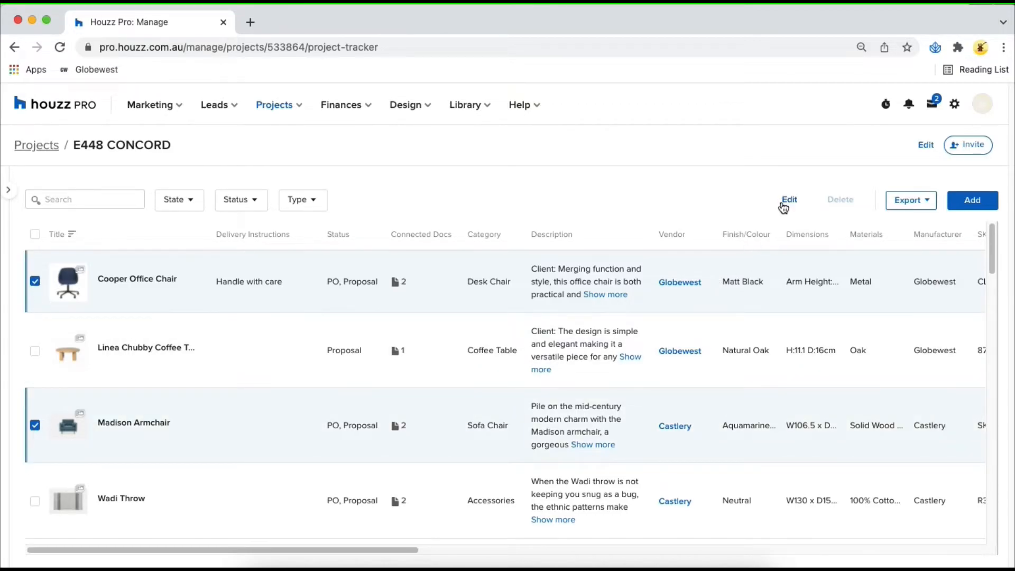
pyautogui.click(789, 200)
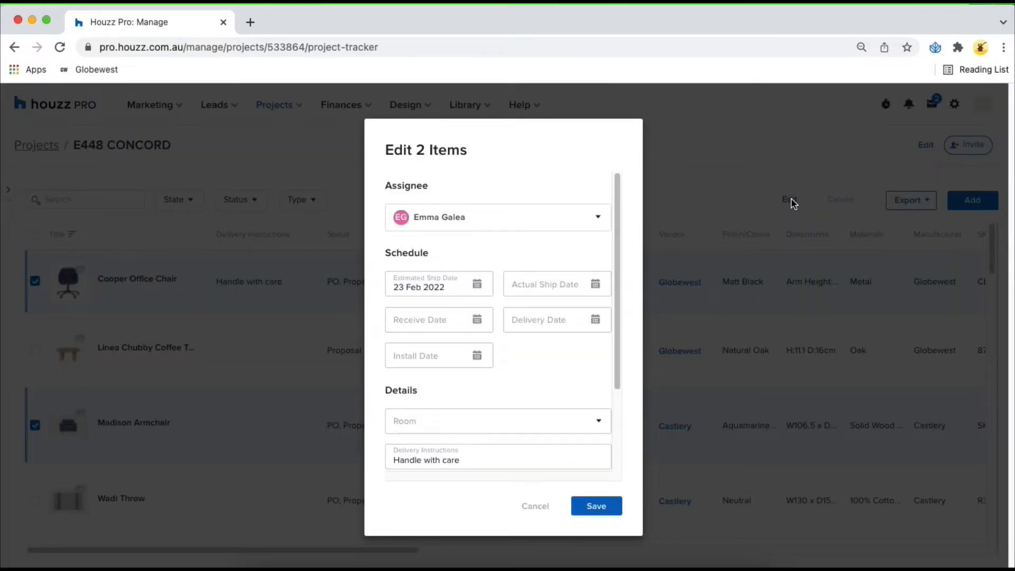
# Step: Give both items a 16 Feb 2022 delivery date and the Living Room, then save
pyautogui.scroll(-3)
pyautogui.write('16 Feb 2022')
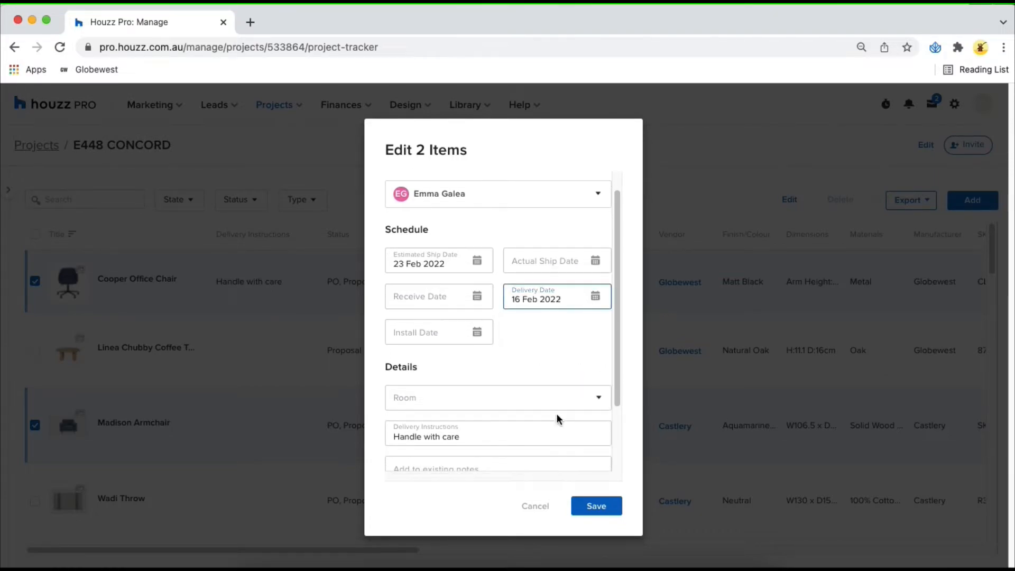
pyautogui.click(497, 398)
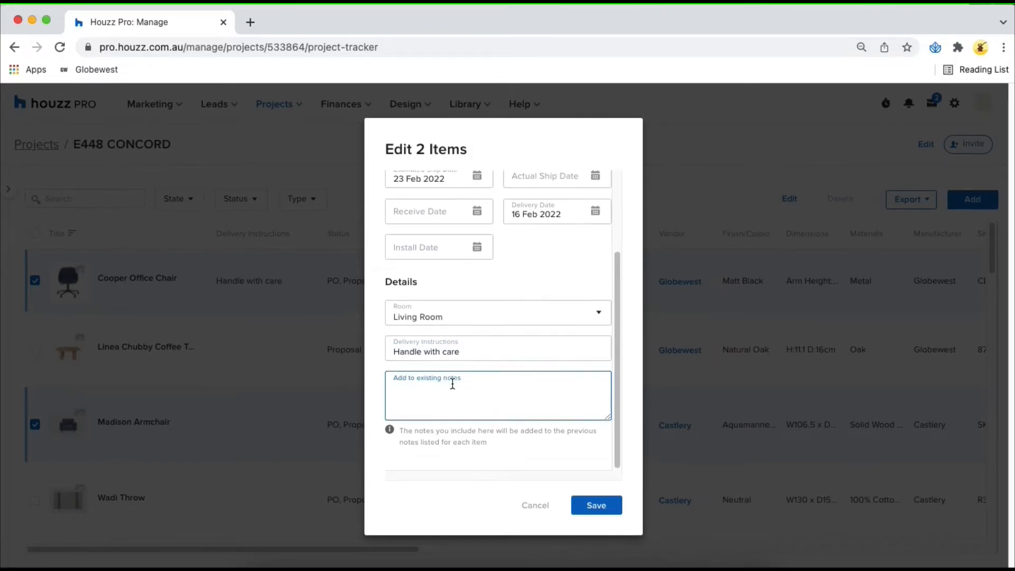
pyautogui.click(496, 217)
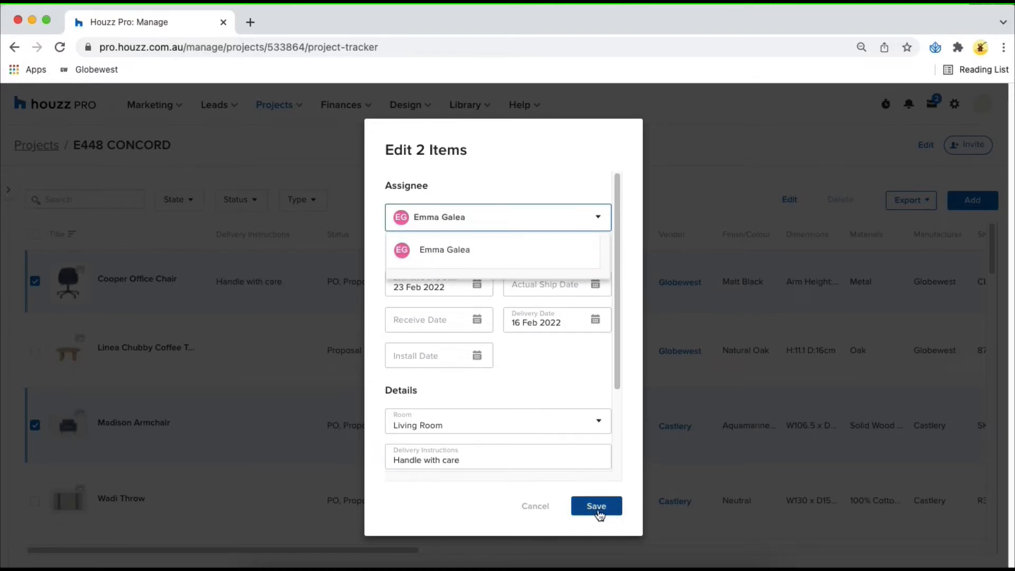
pyautogui.click(595, 506)
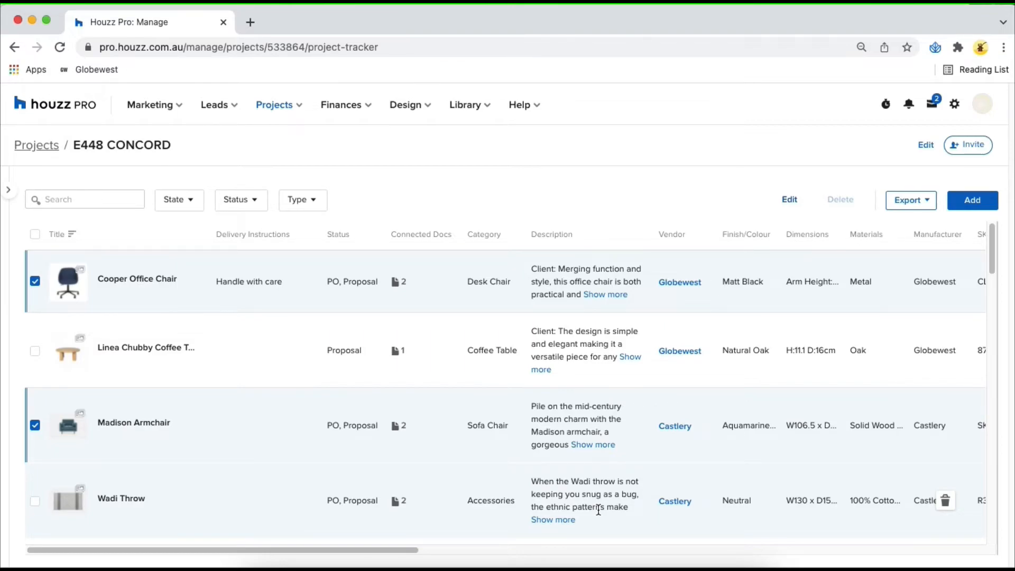
pyautogui.click(400, 280)
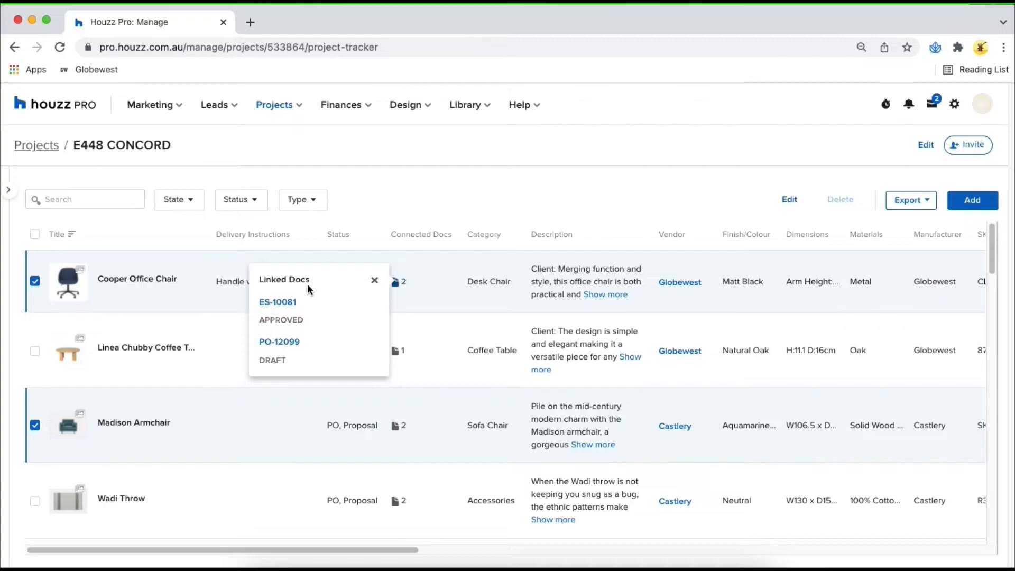
pyautogui.moveTo(287, 346)
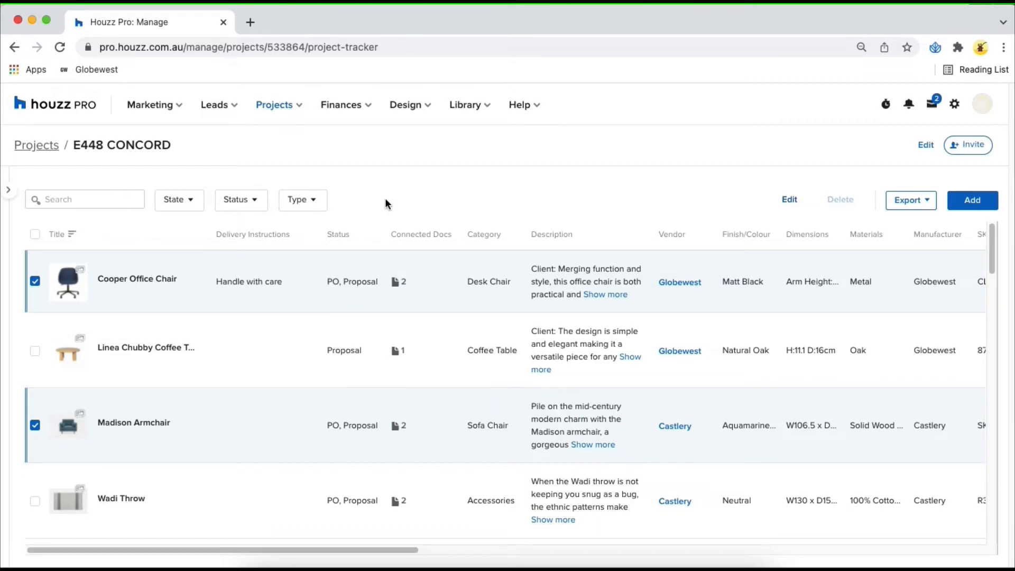
pyautogui.click(35, 281)
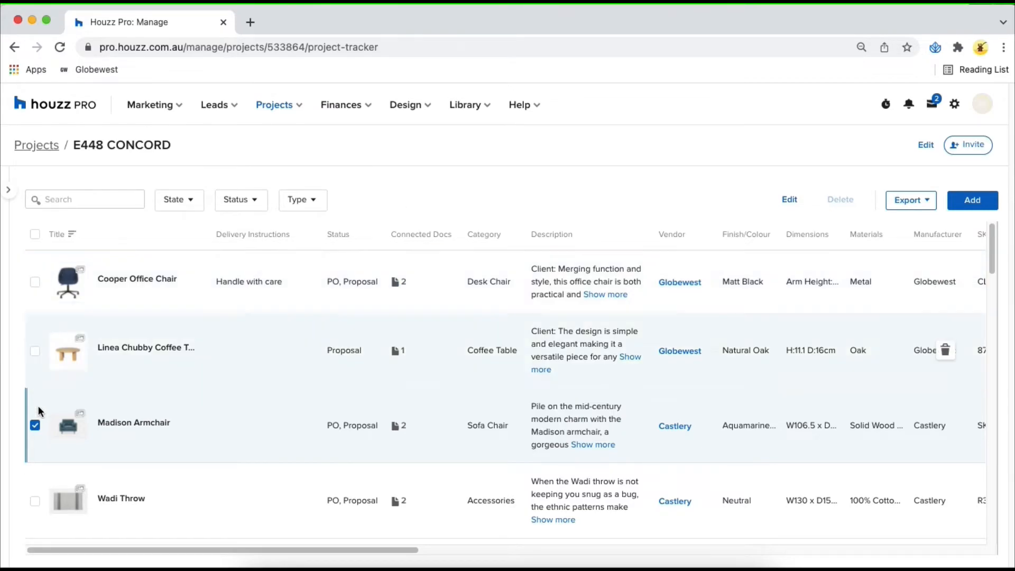
pyautogui.click(35, 424)
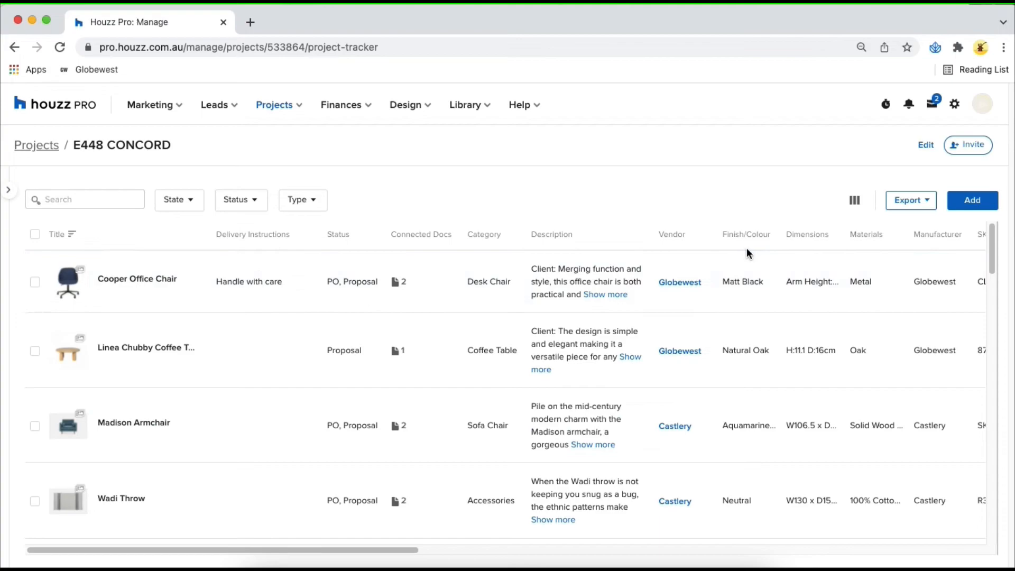
# Step: List the tracker's export formats and start a spec sheets download, selecting its title
pyautogui.click(908, 200)
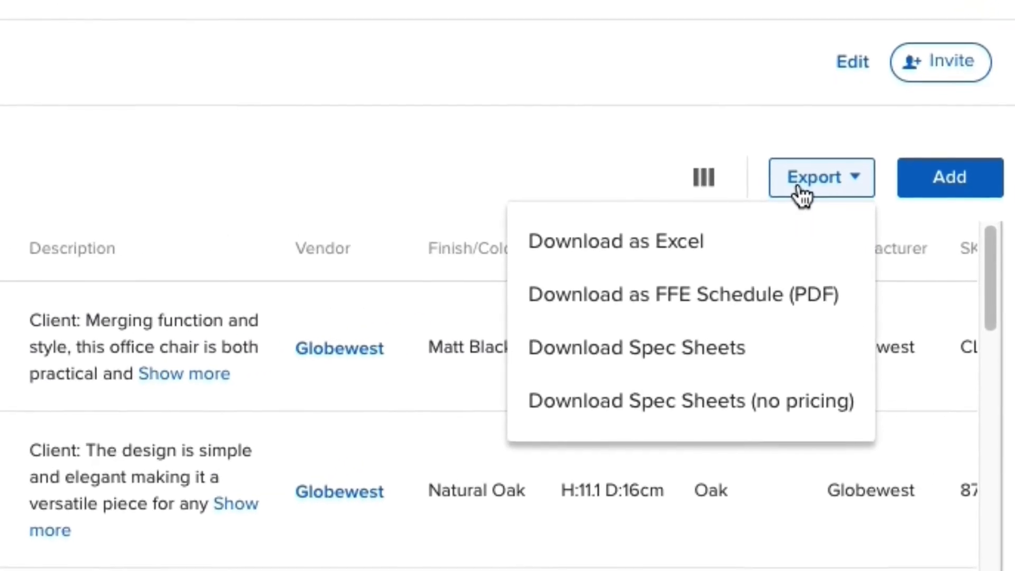
pyautogui.moveTo(777, 269)
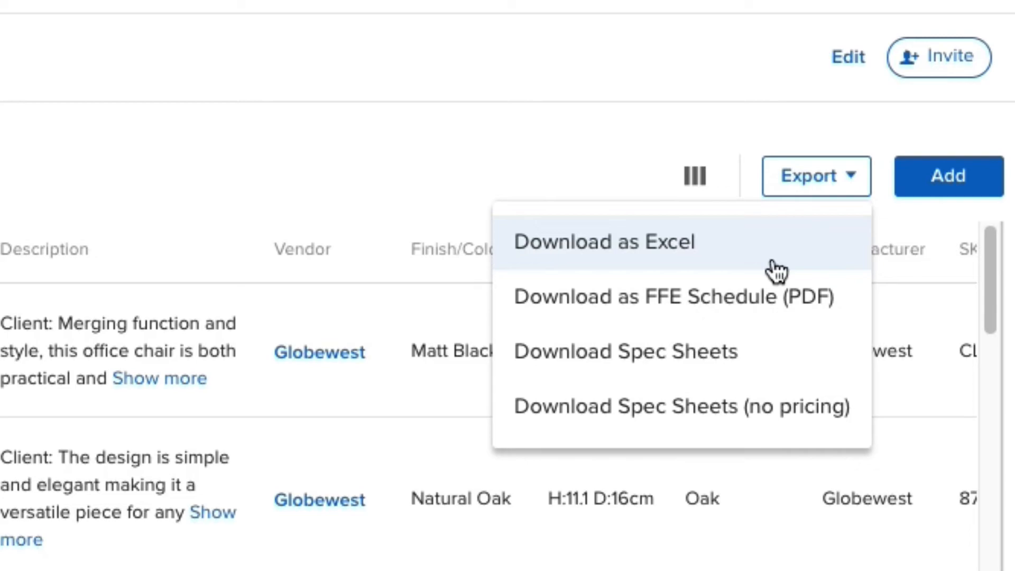
pyautogui.moveTo(806, 297)
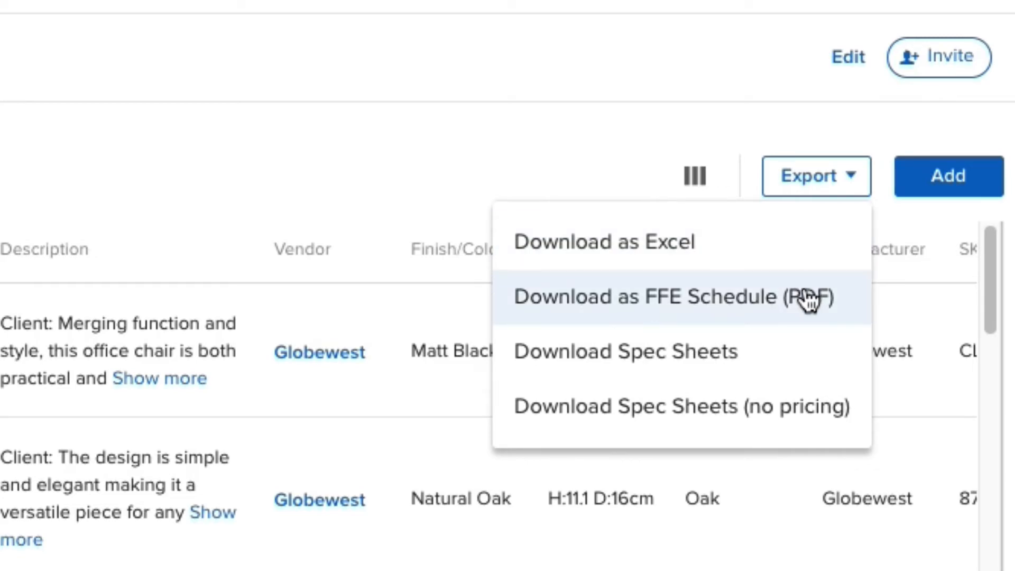
pyautogui.moveTo(773, 360)
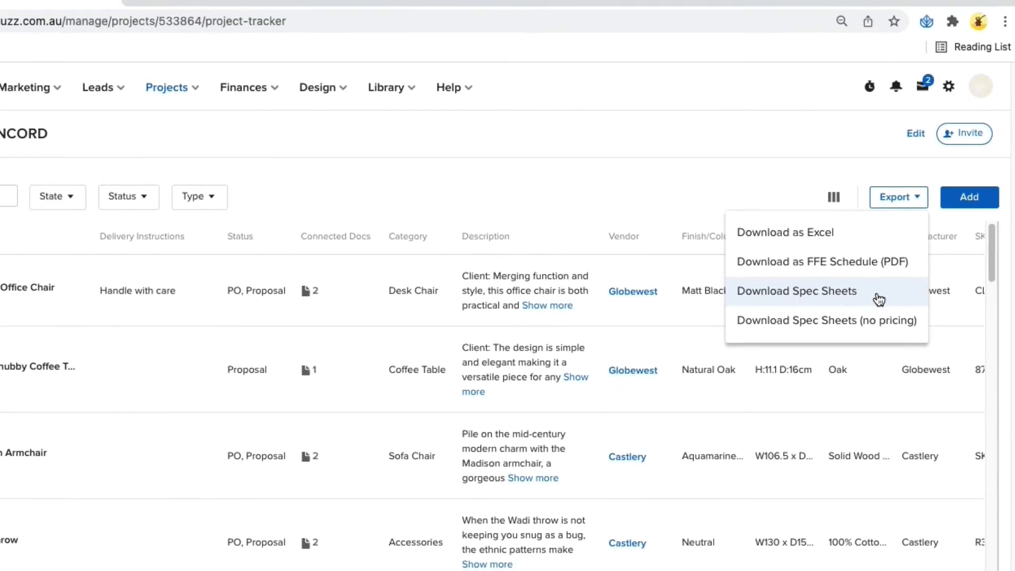
pyautogui.click(796, 291)
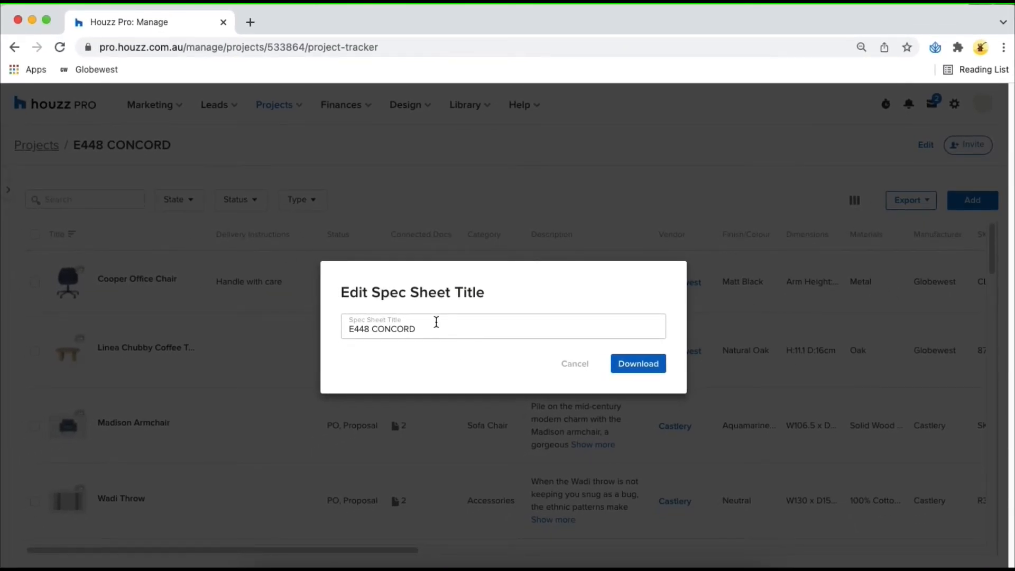
pyautogui.tripleClick(382, 329)
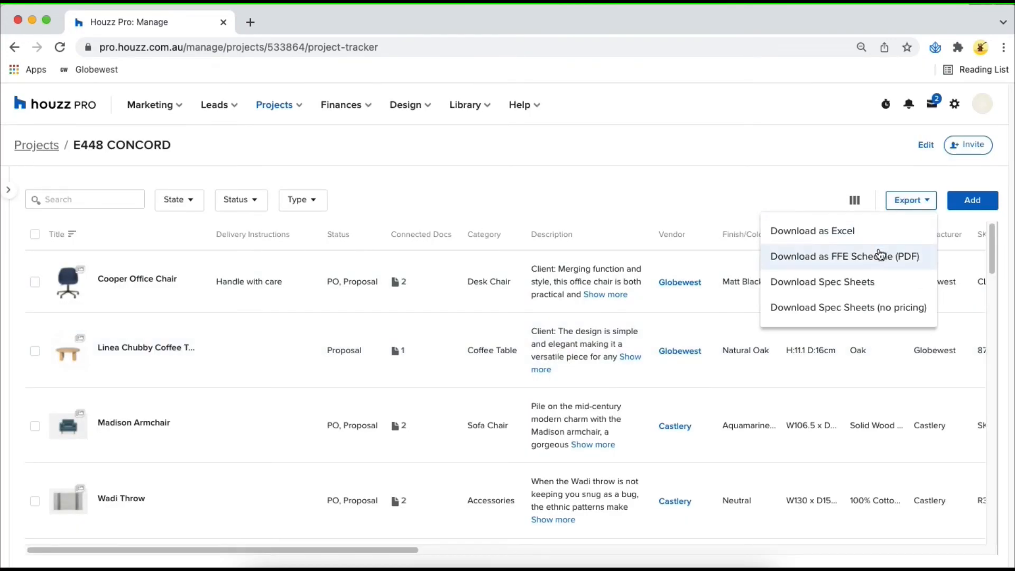
# Step: Request an FFE schedule PDF export with all pricing details excluded
pyautogui.click(843, 256)
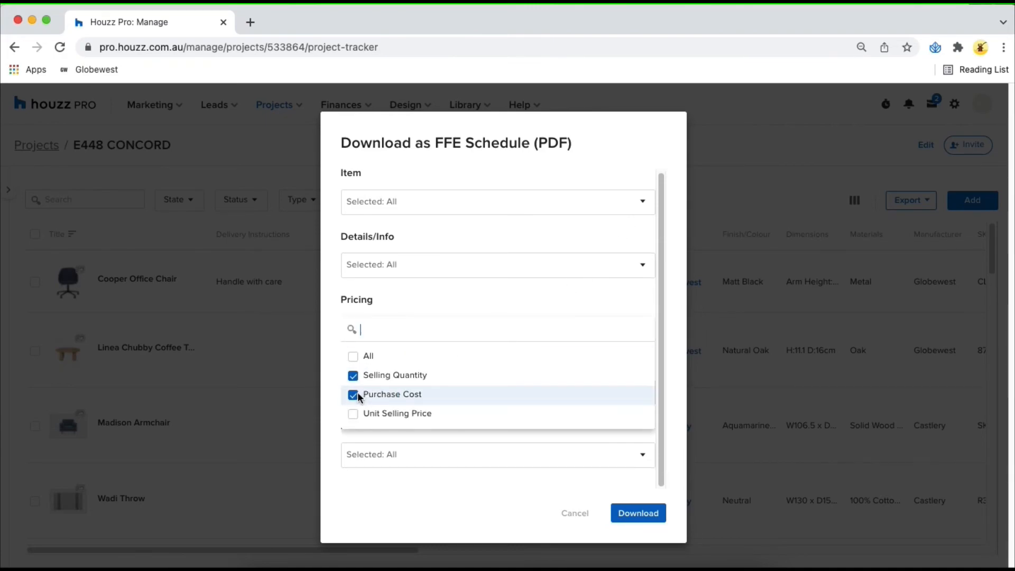
pyautogui.click(352, 395)
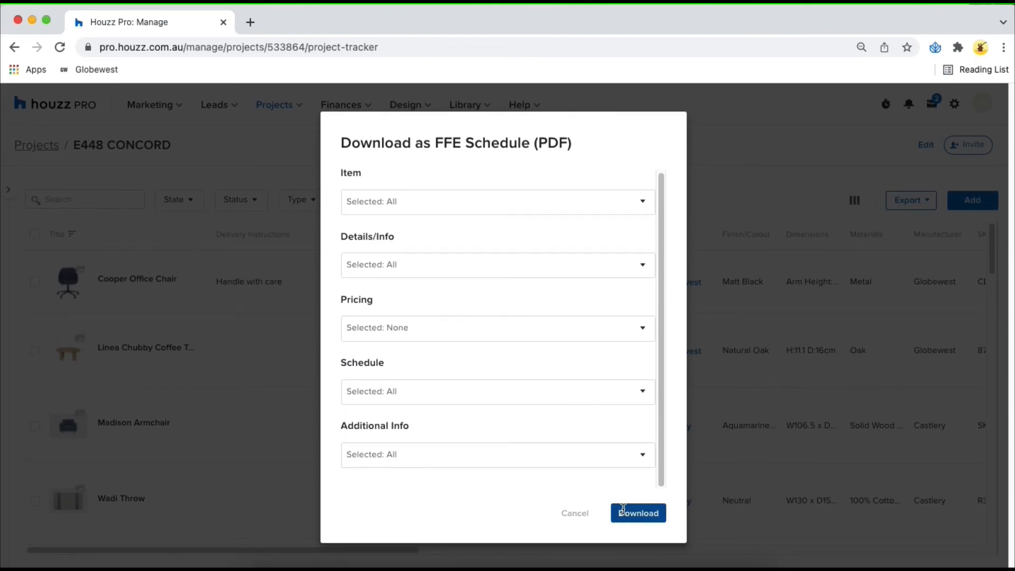
pyautogui.click(638, 512)
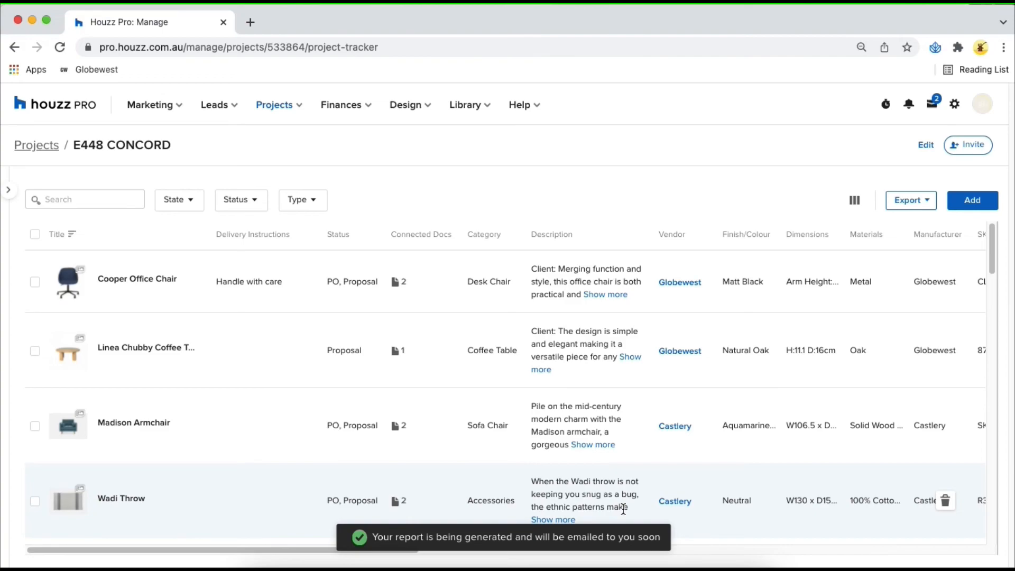
pyautogui.moveTo(689, 224)
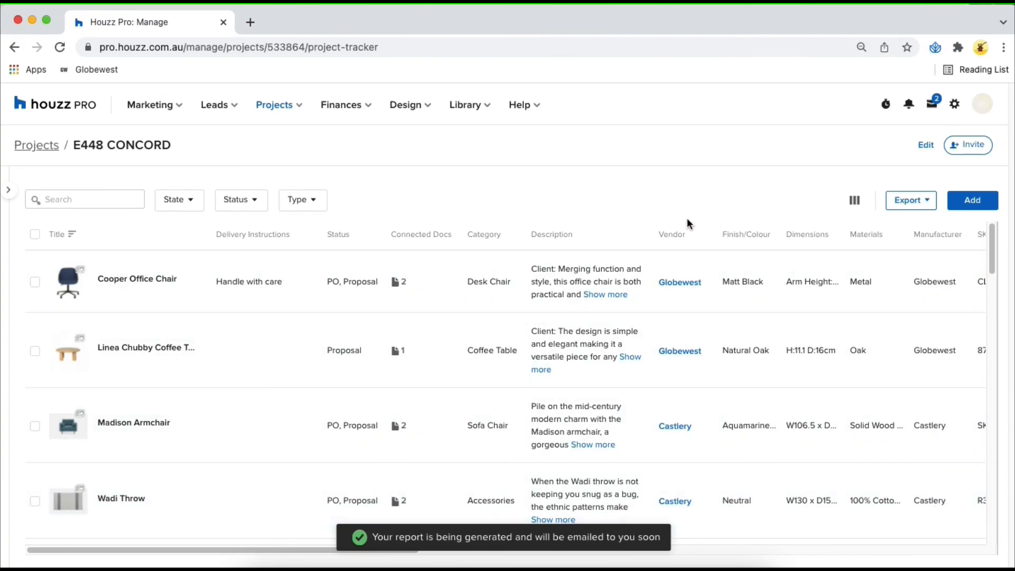
pyautogui.moveTo(672, 190)
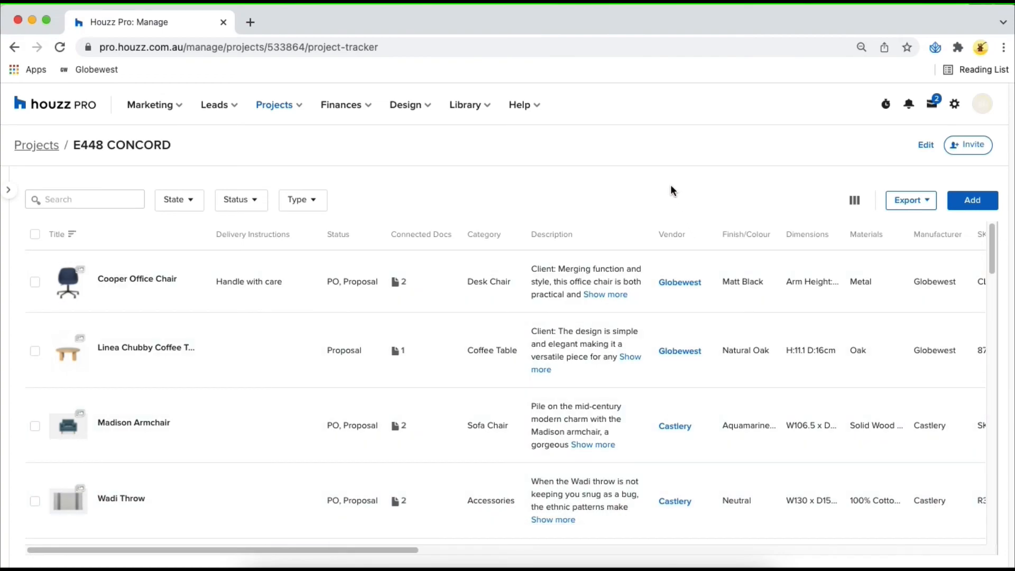